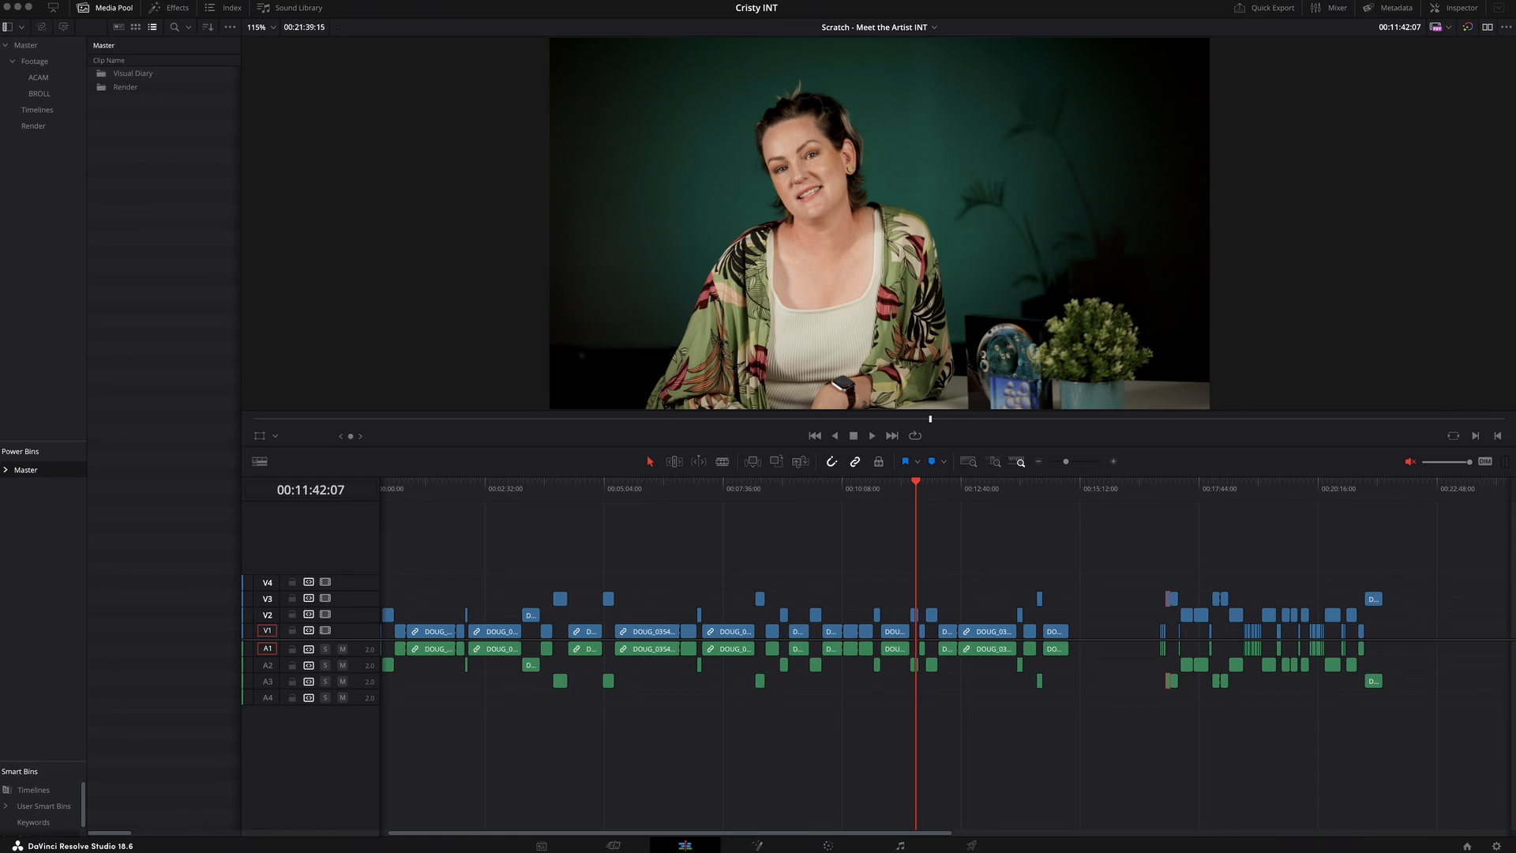
# Step: Show every project timeline by selecting the Timelines bin in the Media Pool
pyautogui.click(1373, 732)
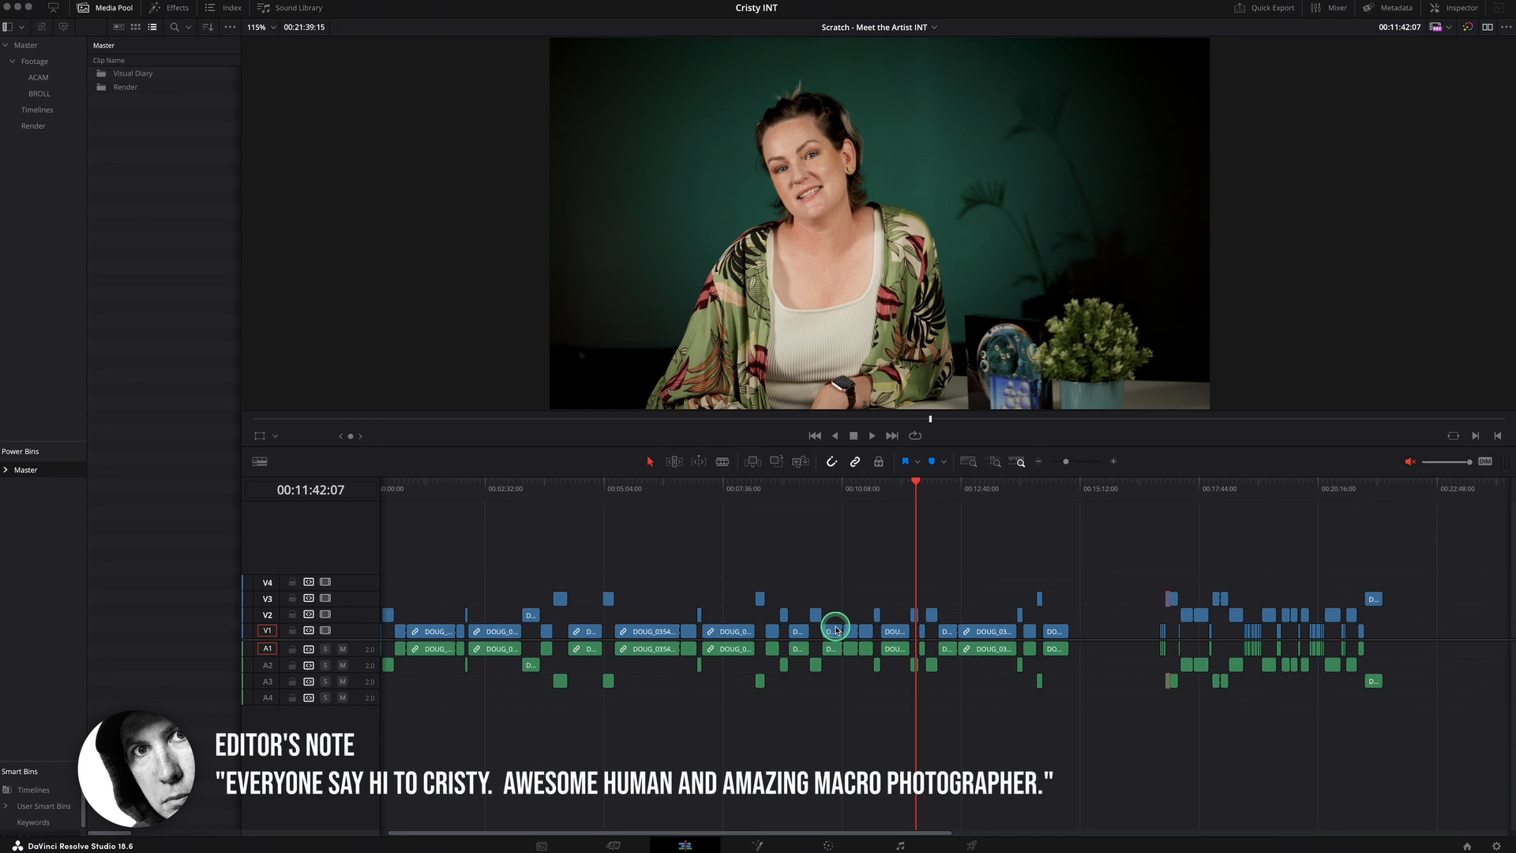
pyautogui.moveTo(819, 666)
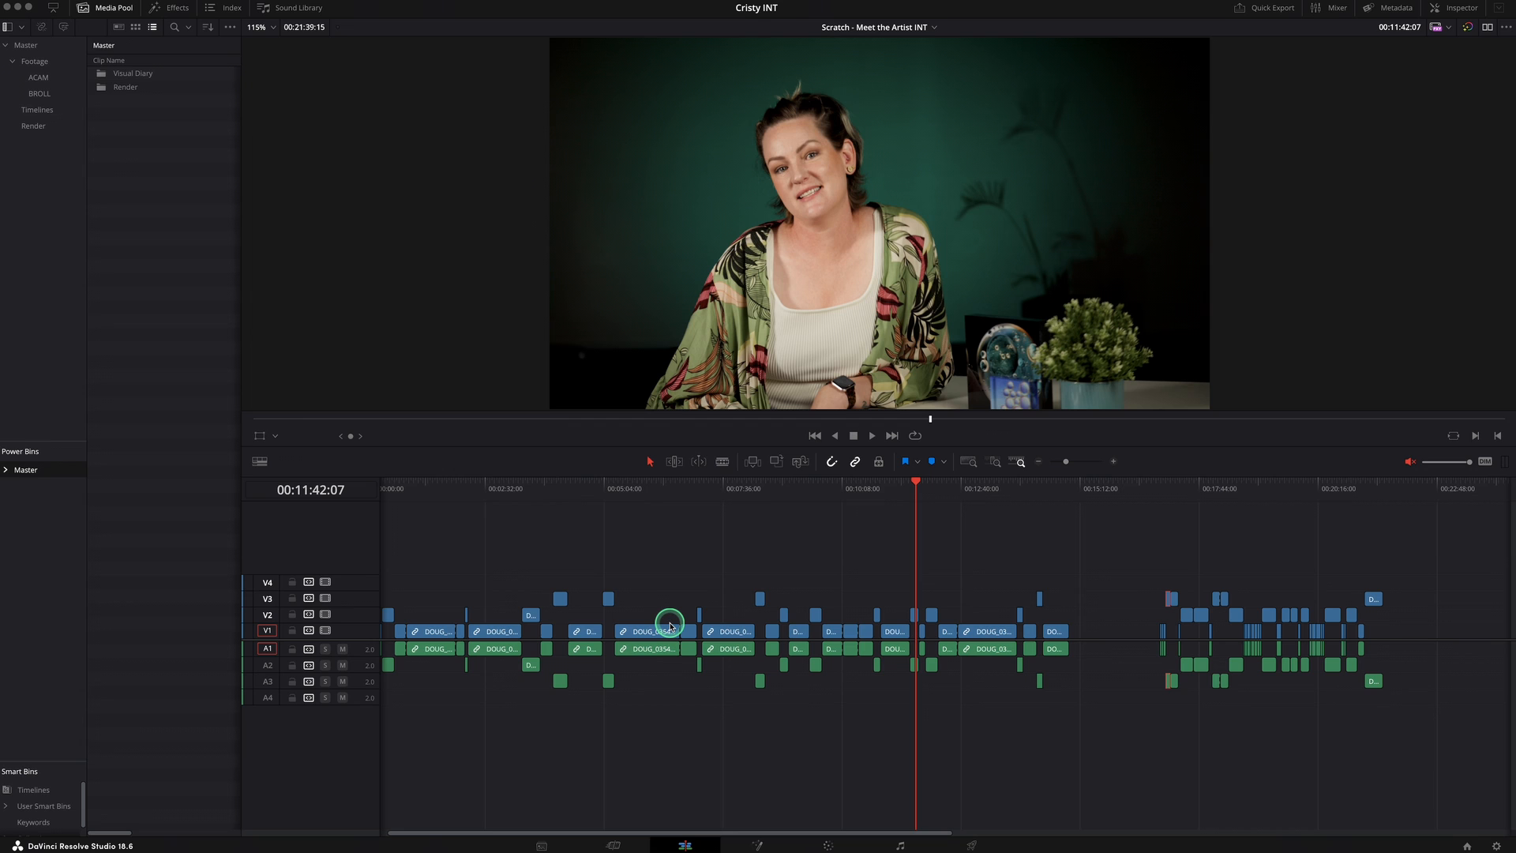
pyautogui.moveTo(646, 613)
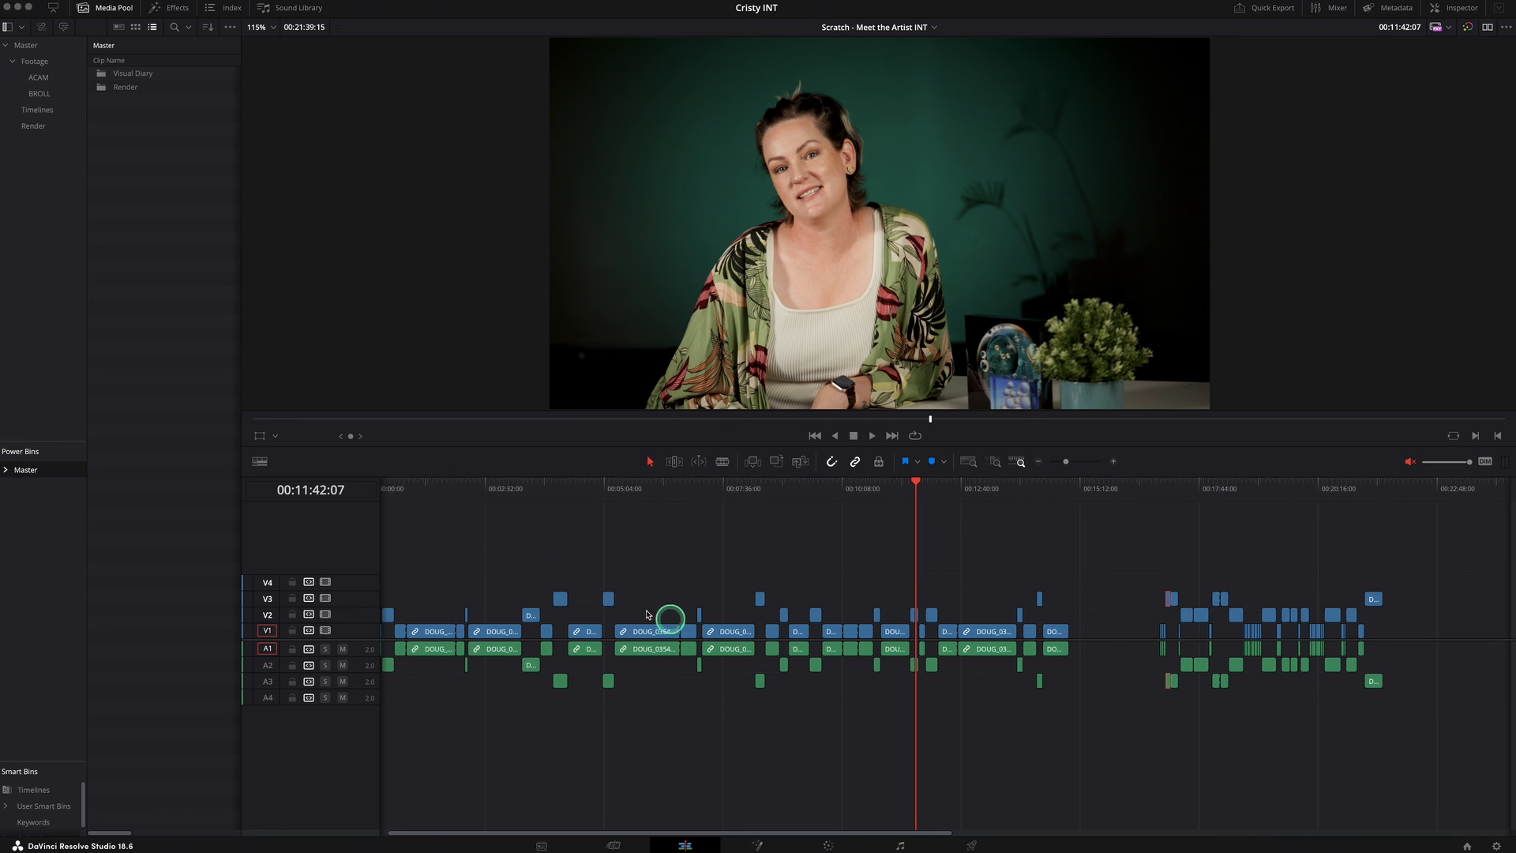
pyautogui.moveTo(163, 113)
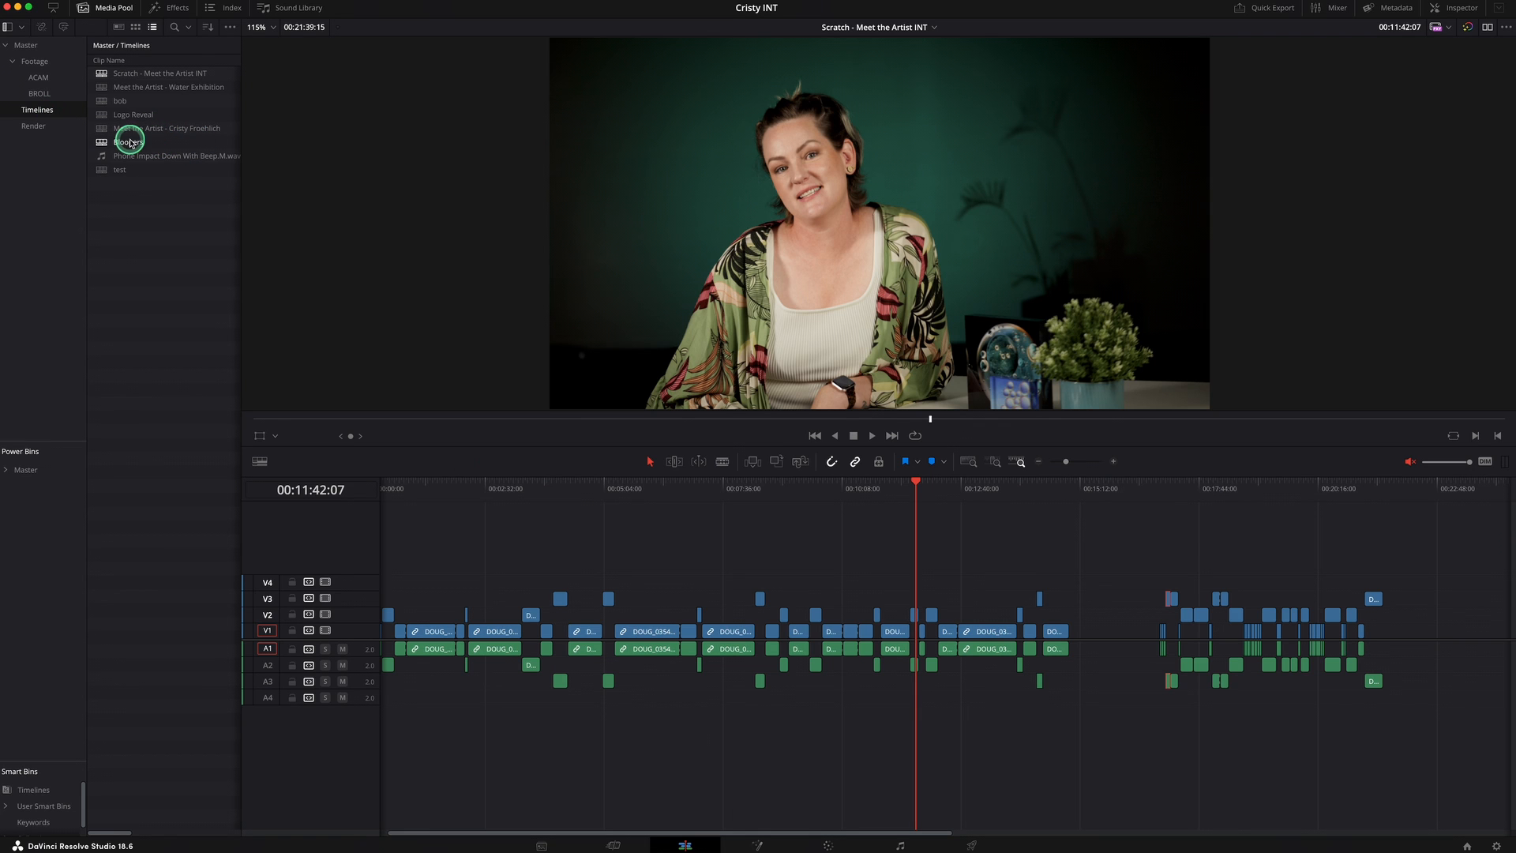
# Step: Load the Bloopers timeline from the Media Pool into the timeline and viewer
pyautogui.doubleClick(127, 142)
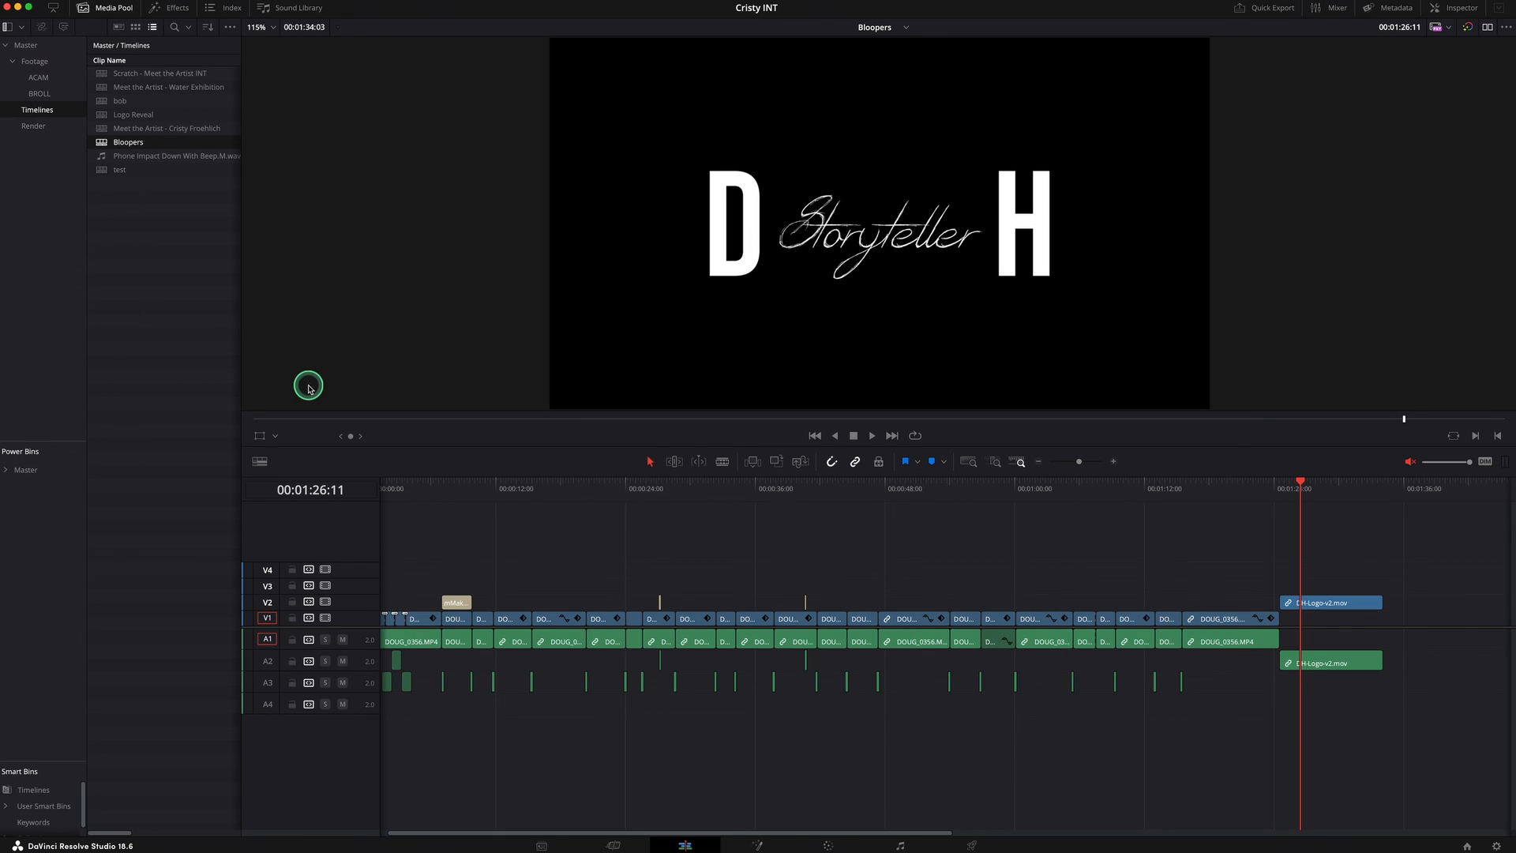
pyautogui.moveTo(605, 547)
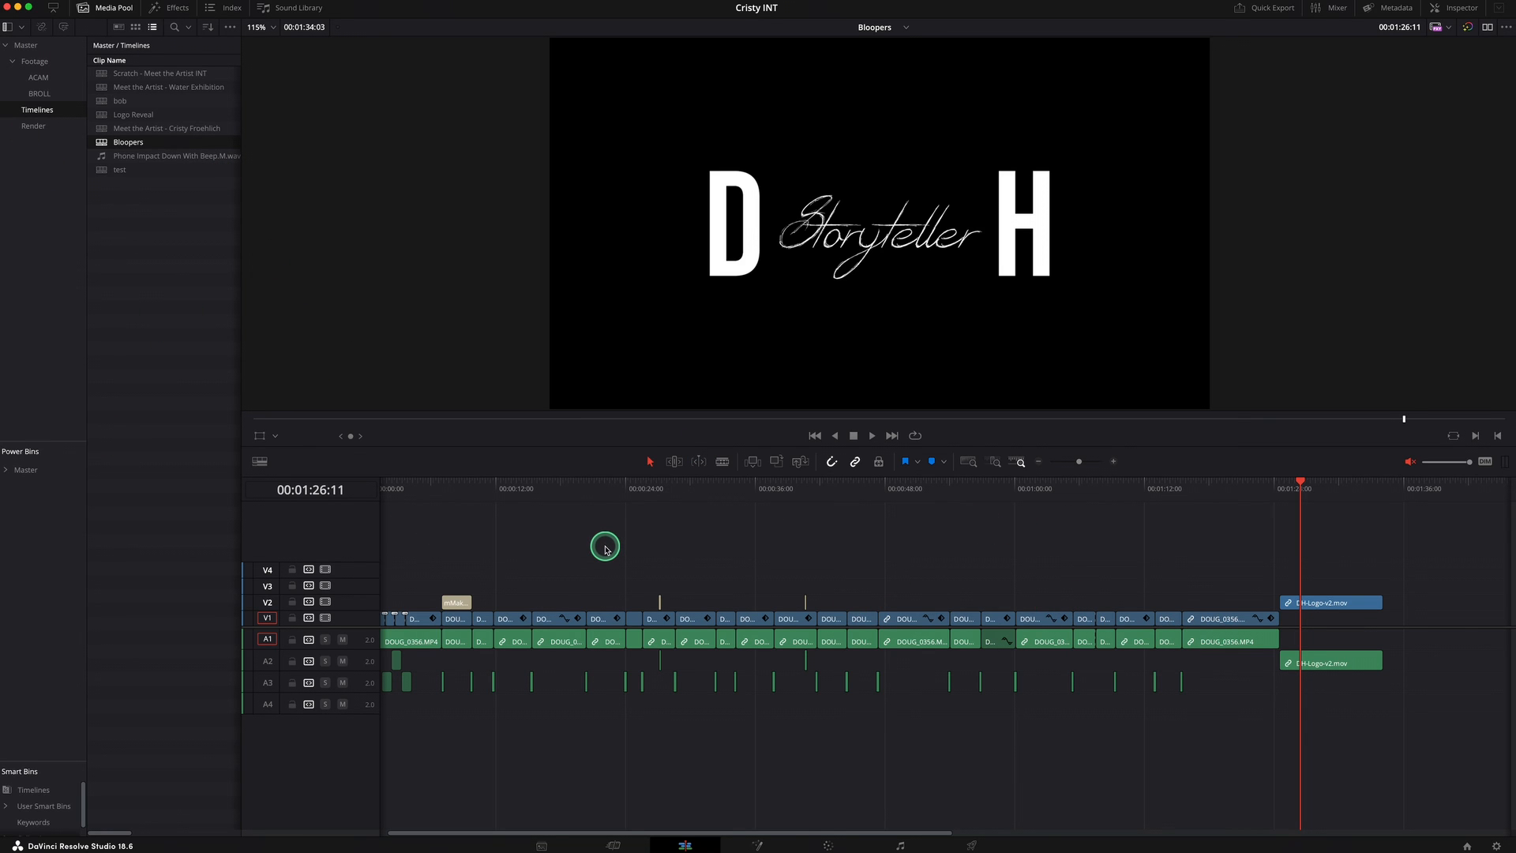
pyautogui.moveTo(428, 507)
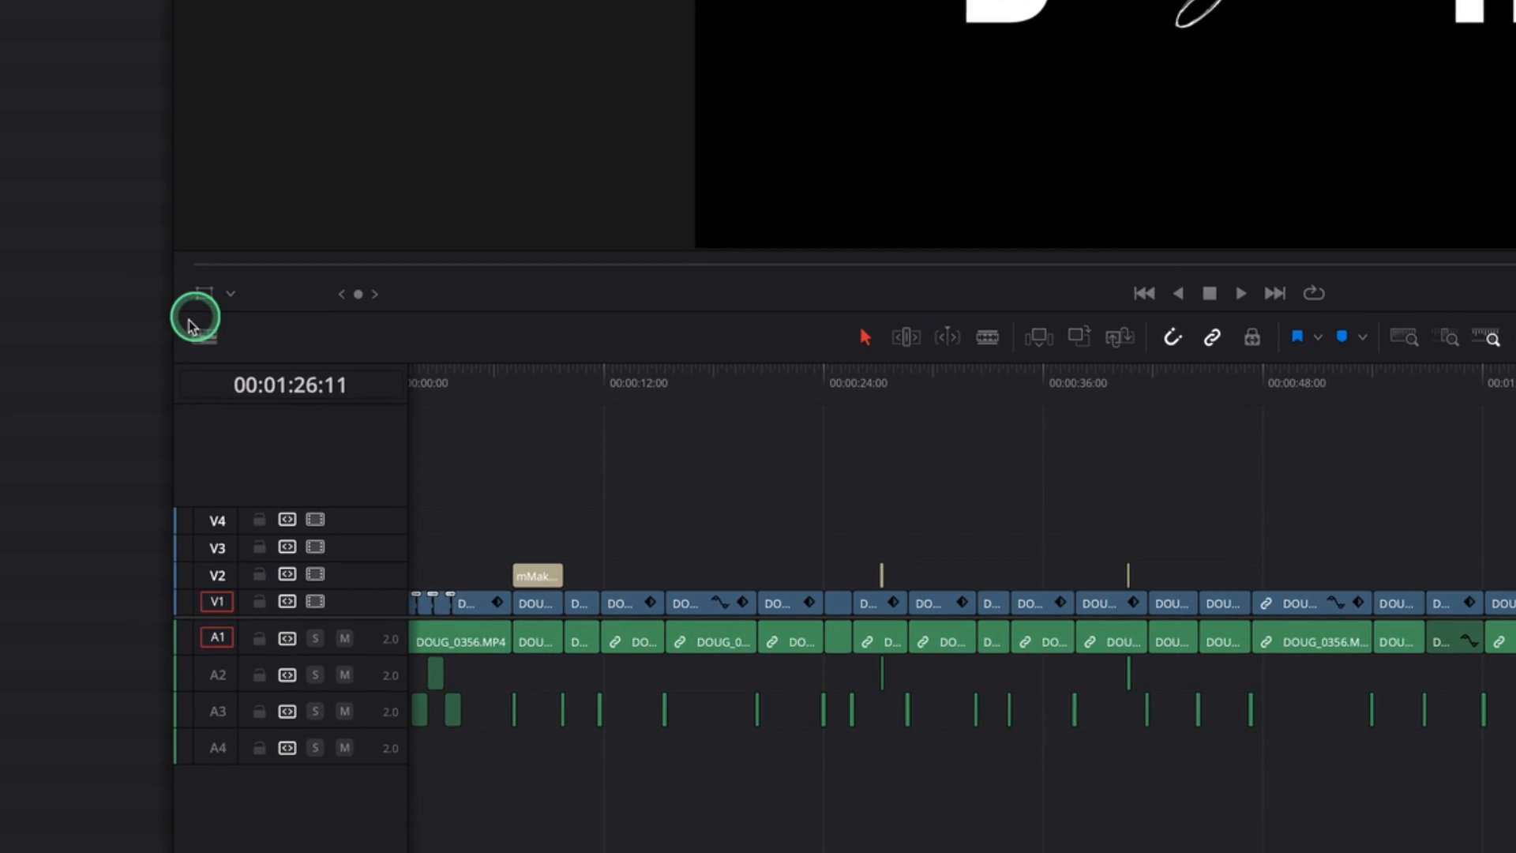
# Step: Turn on Stacked Timelines in the Timeline View Options popup
pyautogui.click(196, 334)
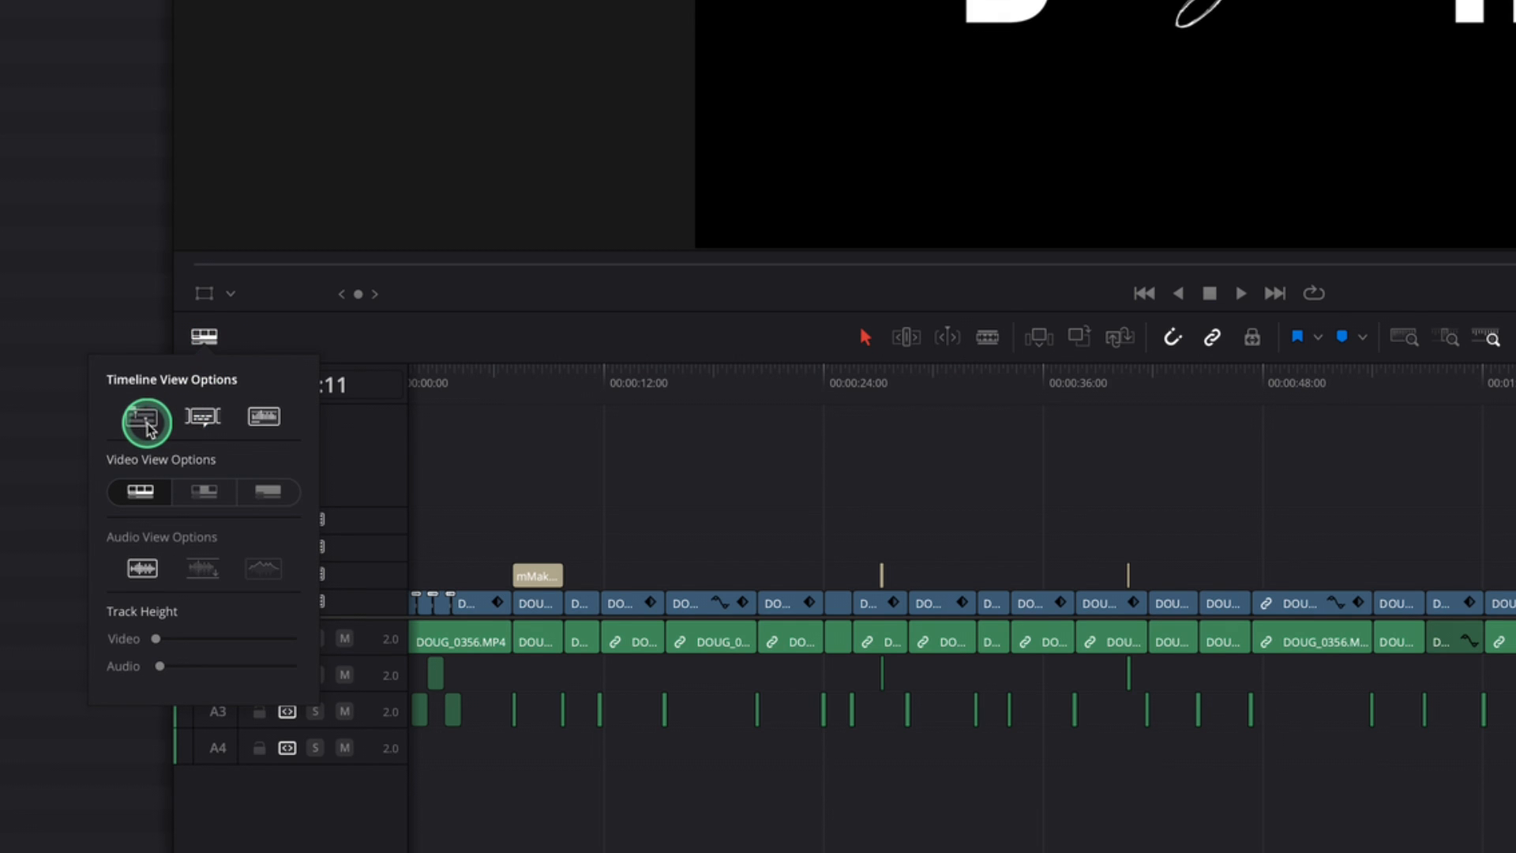
pyautogui.moveTo(143, 419)
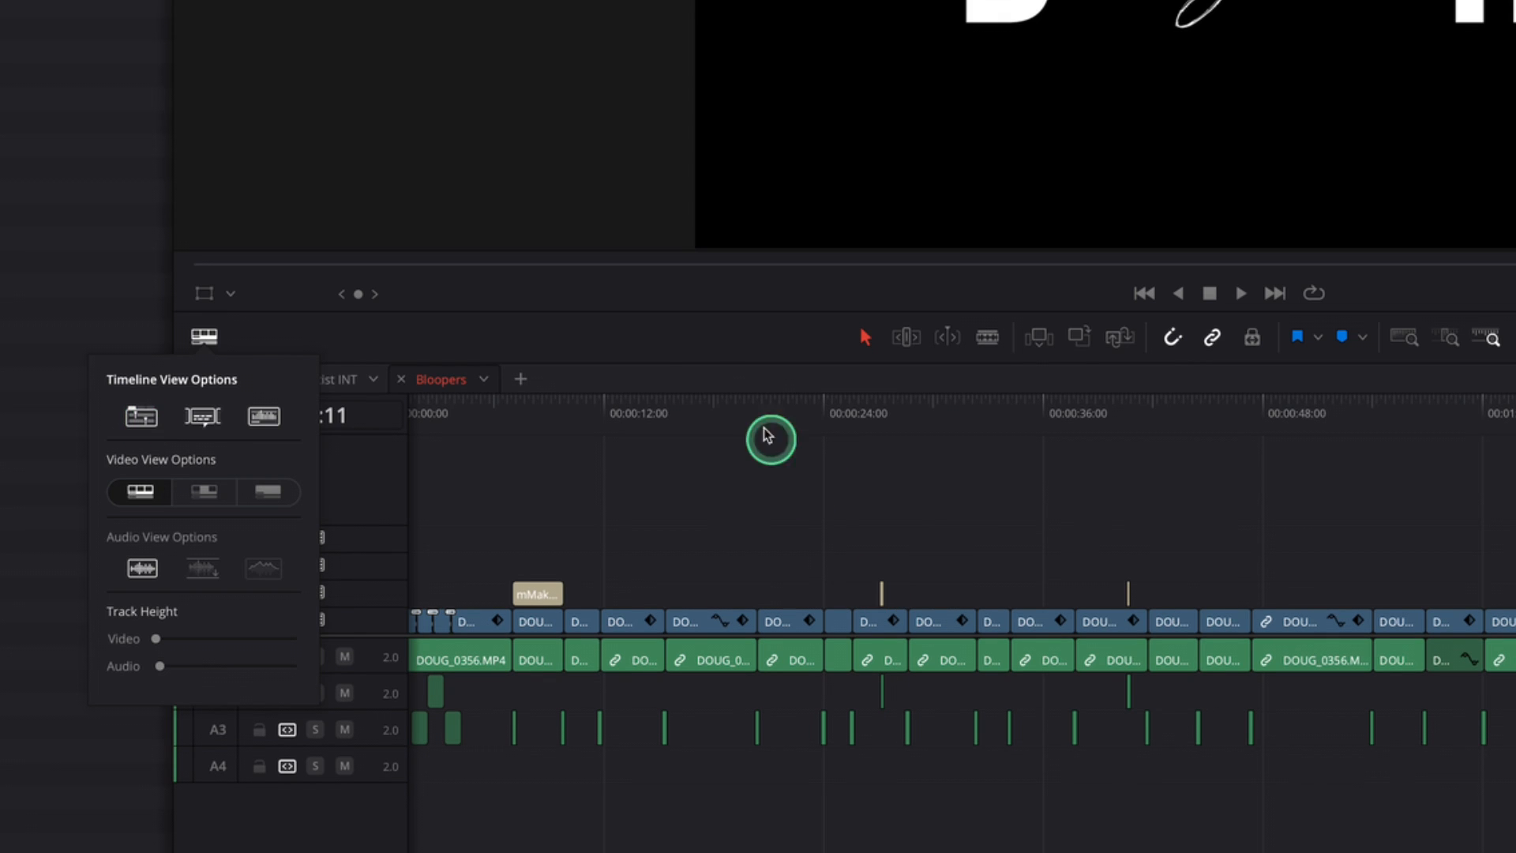
pyautogui.click(204, 336)
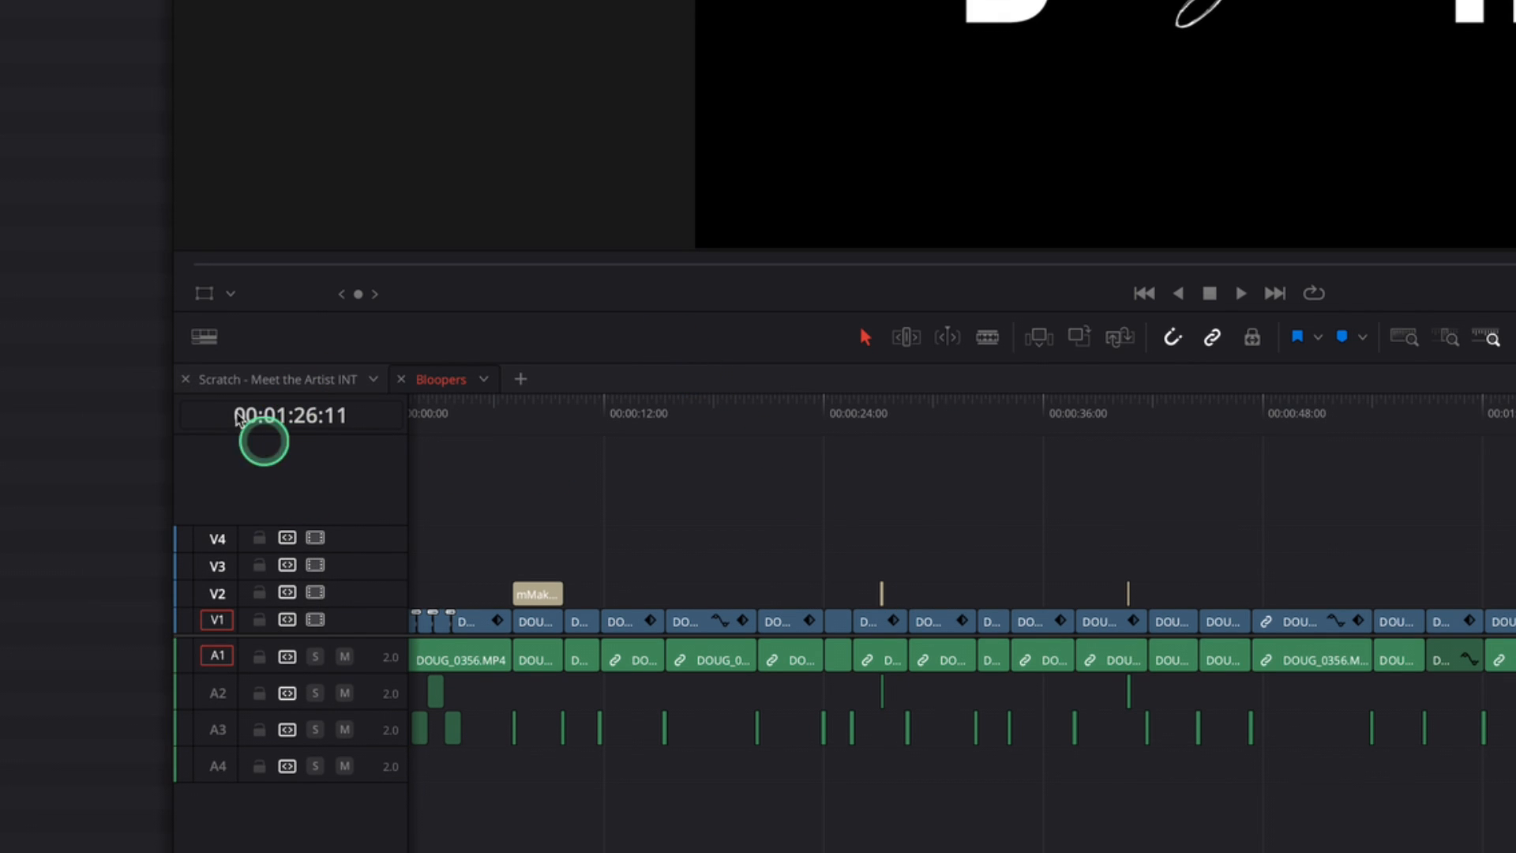
pyautogui.moveTo(380, 424)
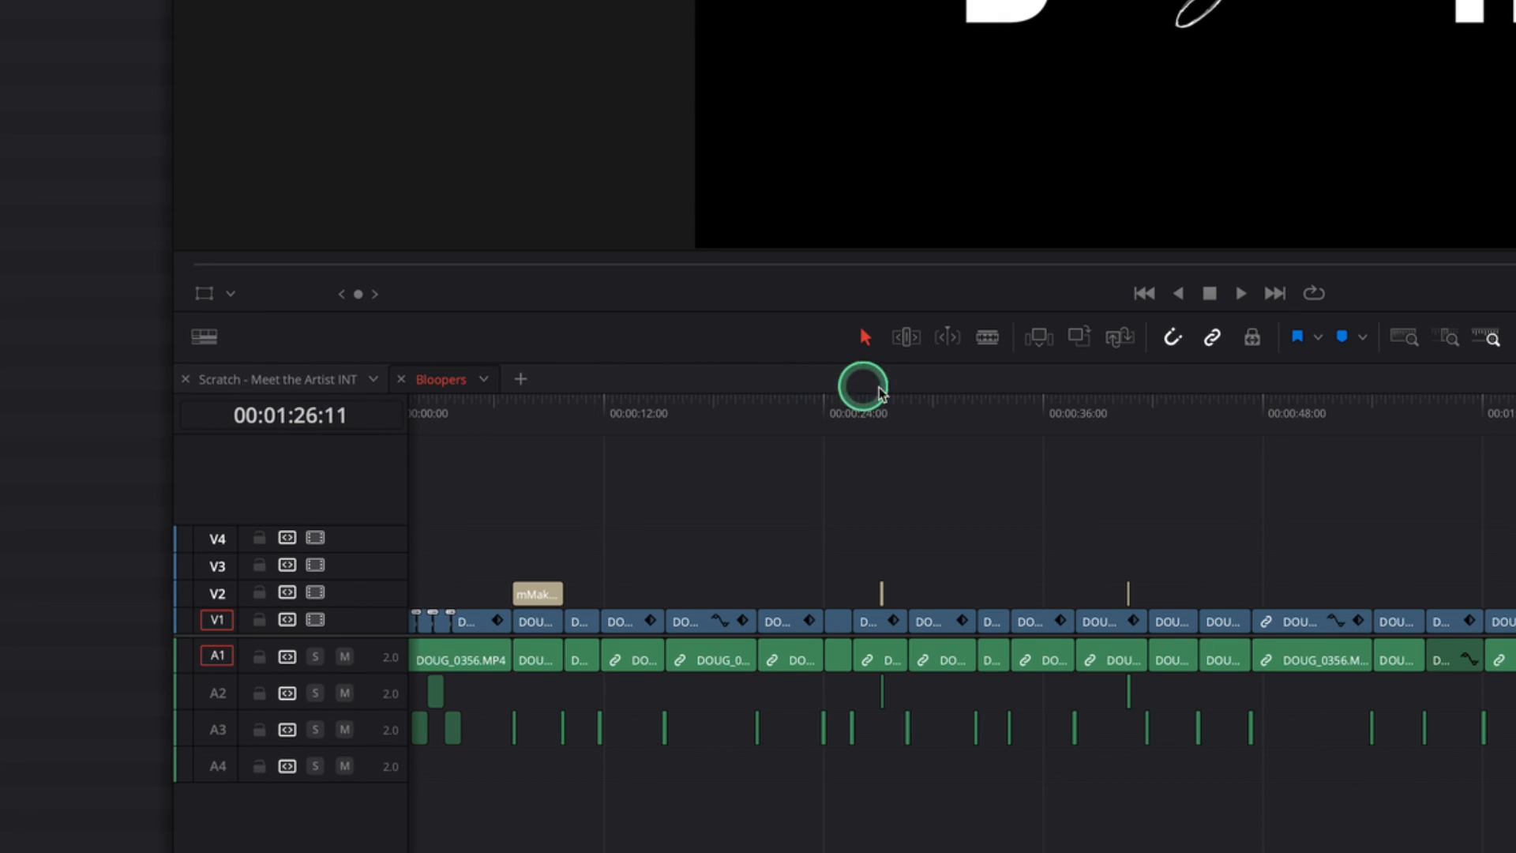
pyautogui.moveTo(885, 470)
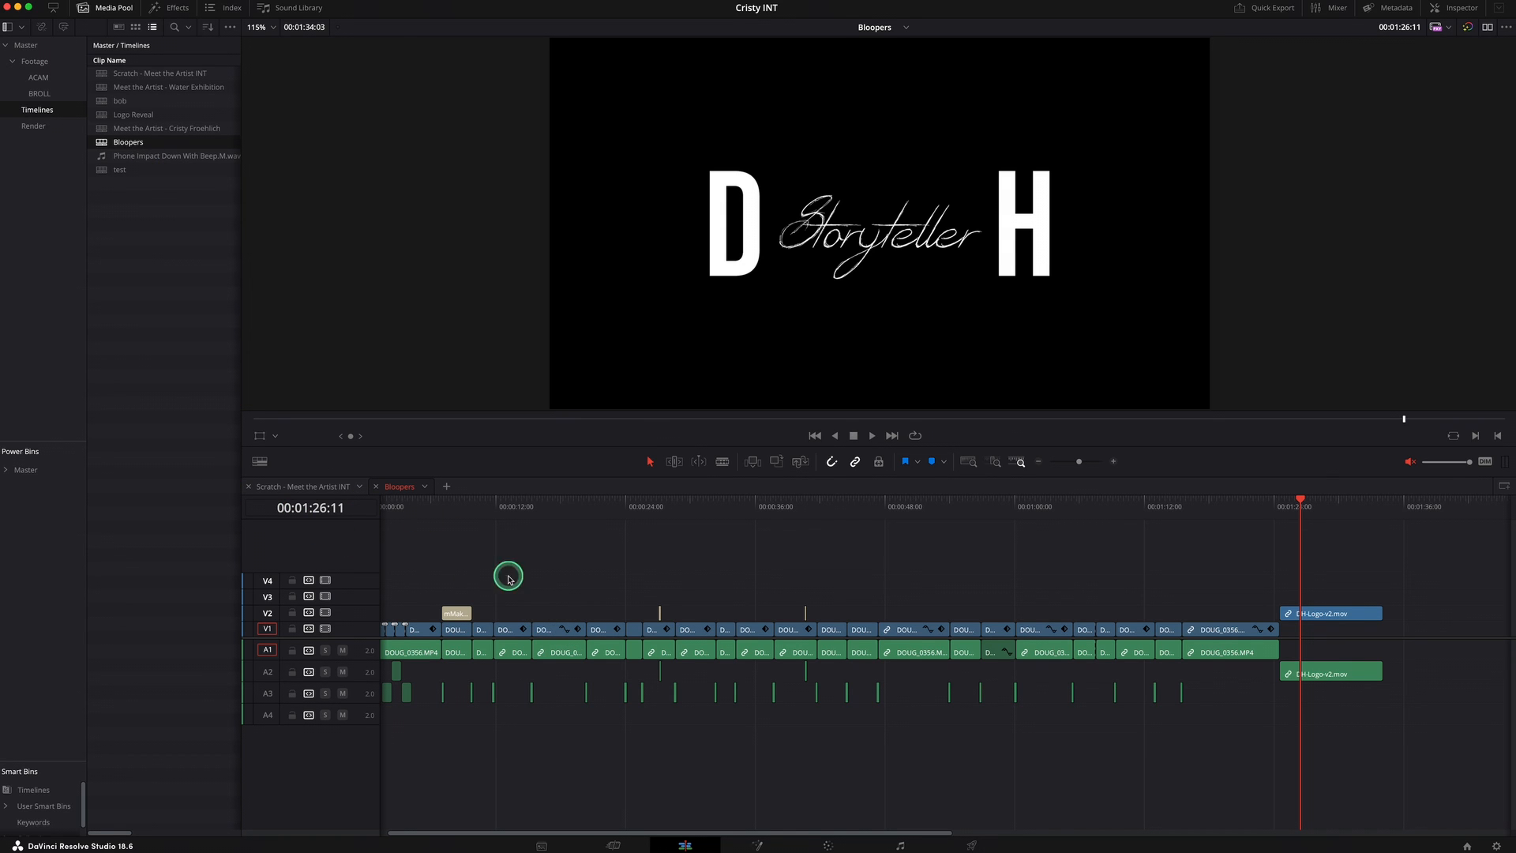
pyautogui.moveTo(531, 535)
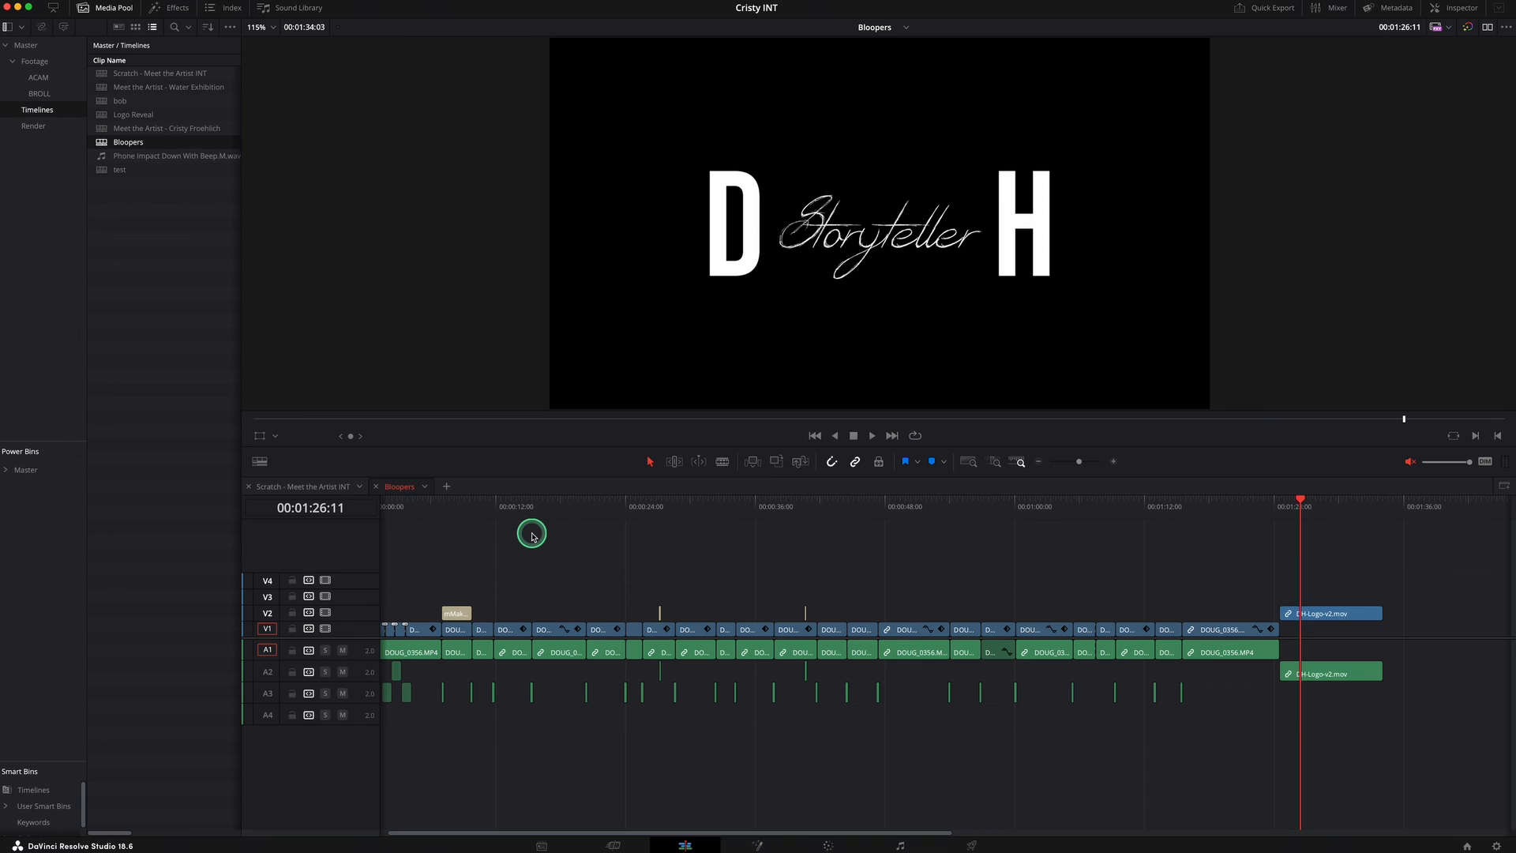
pyautogui.moveTo(564, 547)
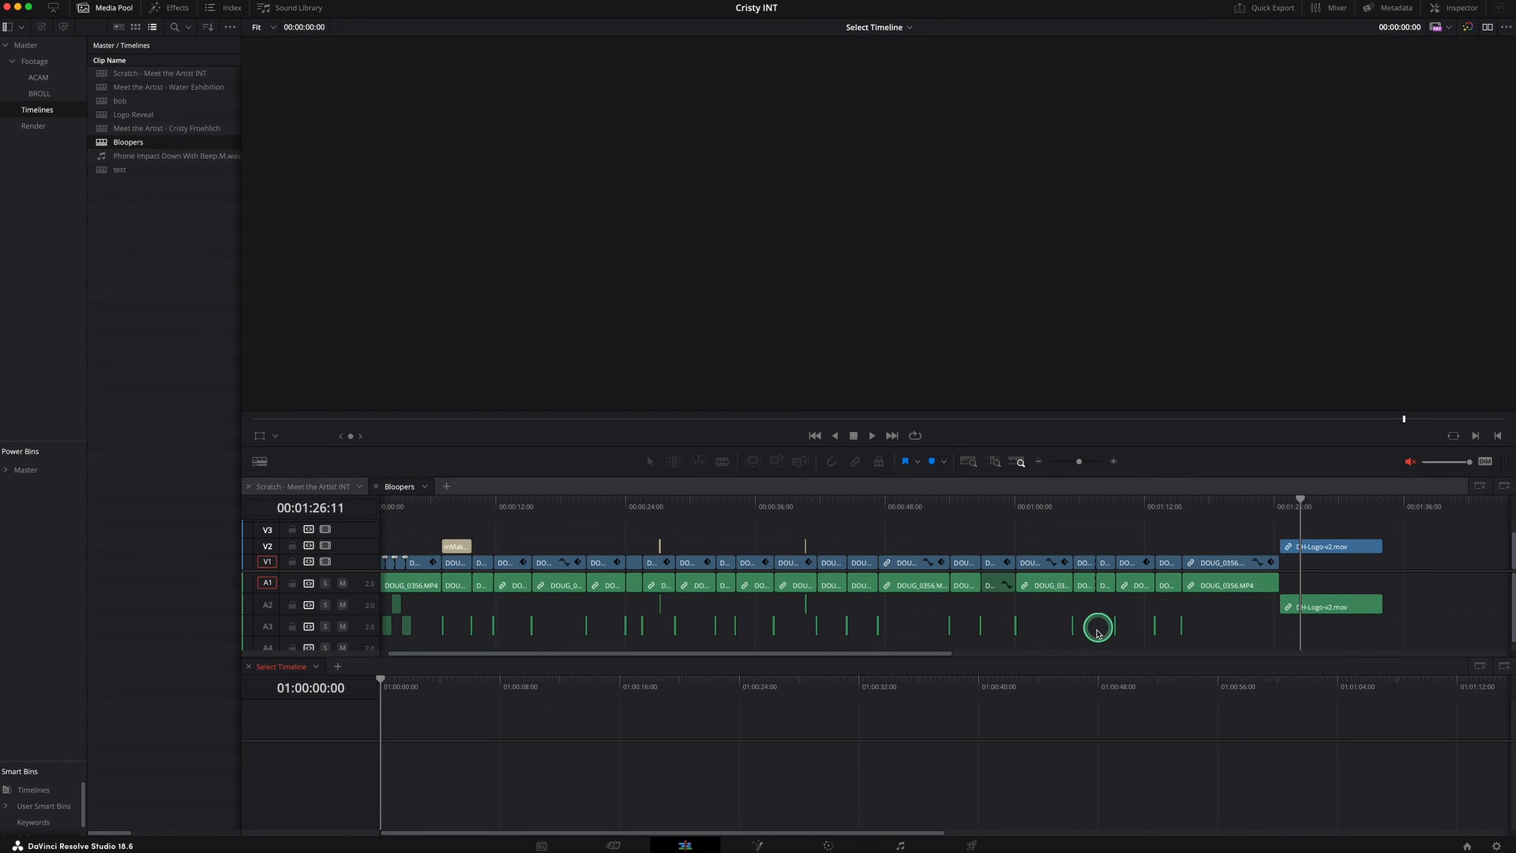
pyautogui.moveTo(1293, 583)
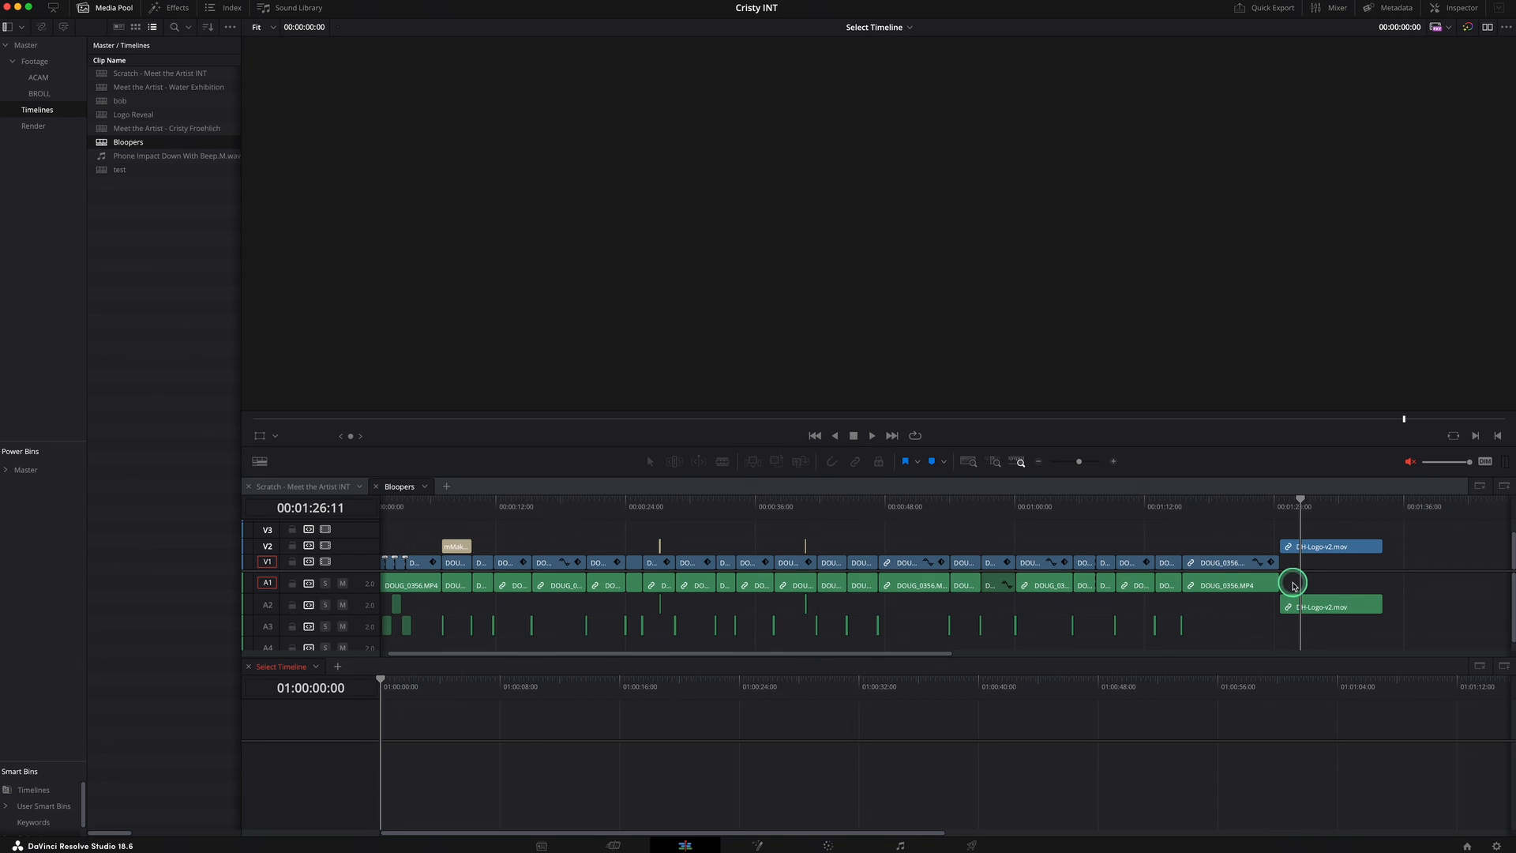
pyautogui.moveTo(846, 774)
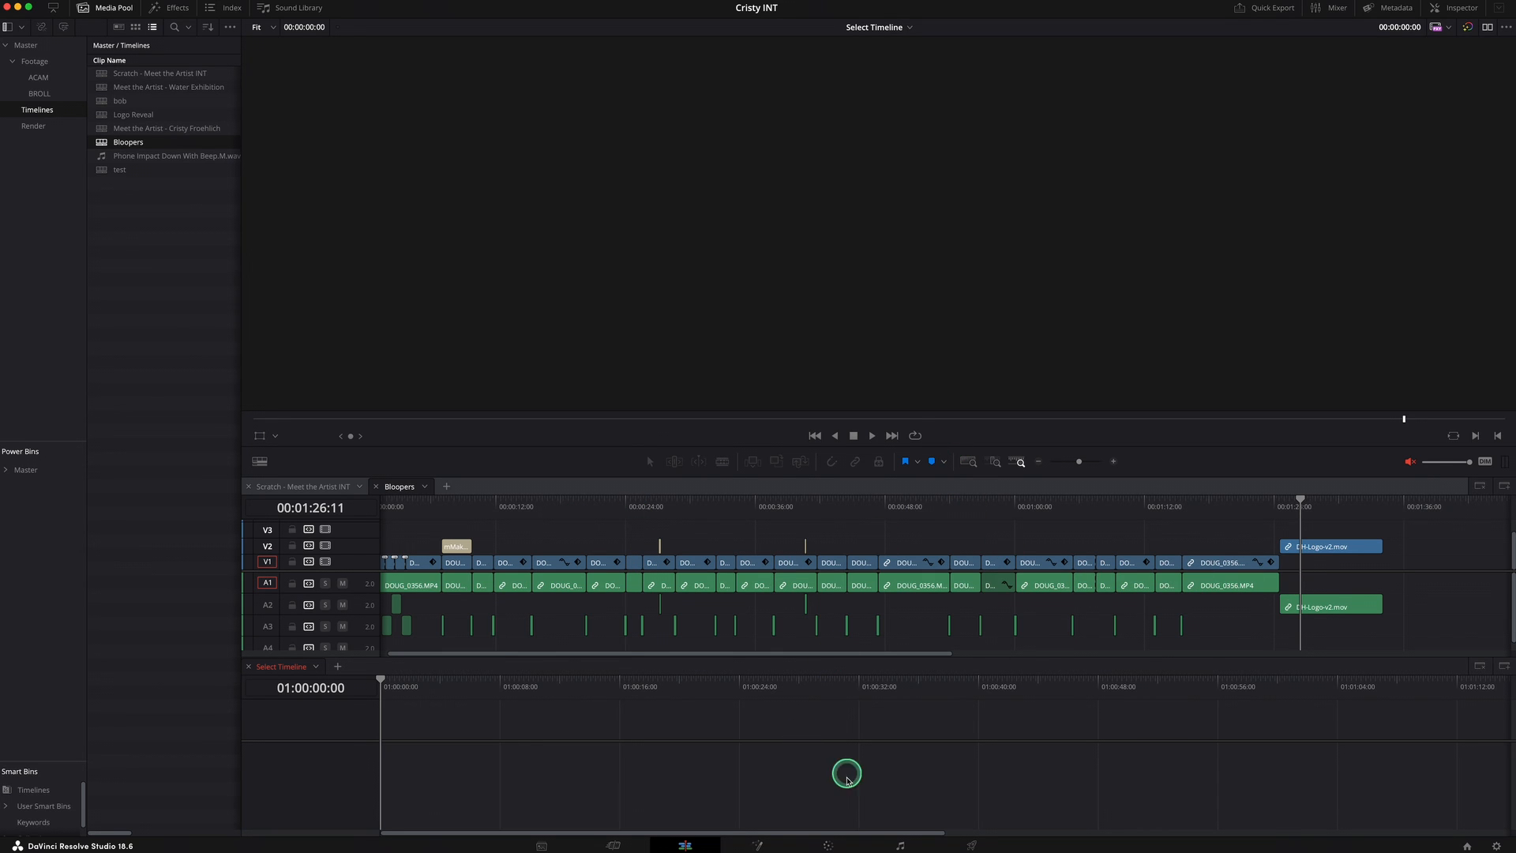
pyautogui.moveTo(324, 546)
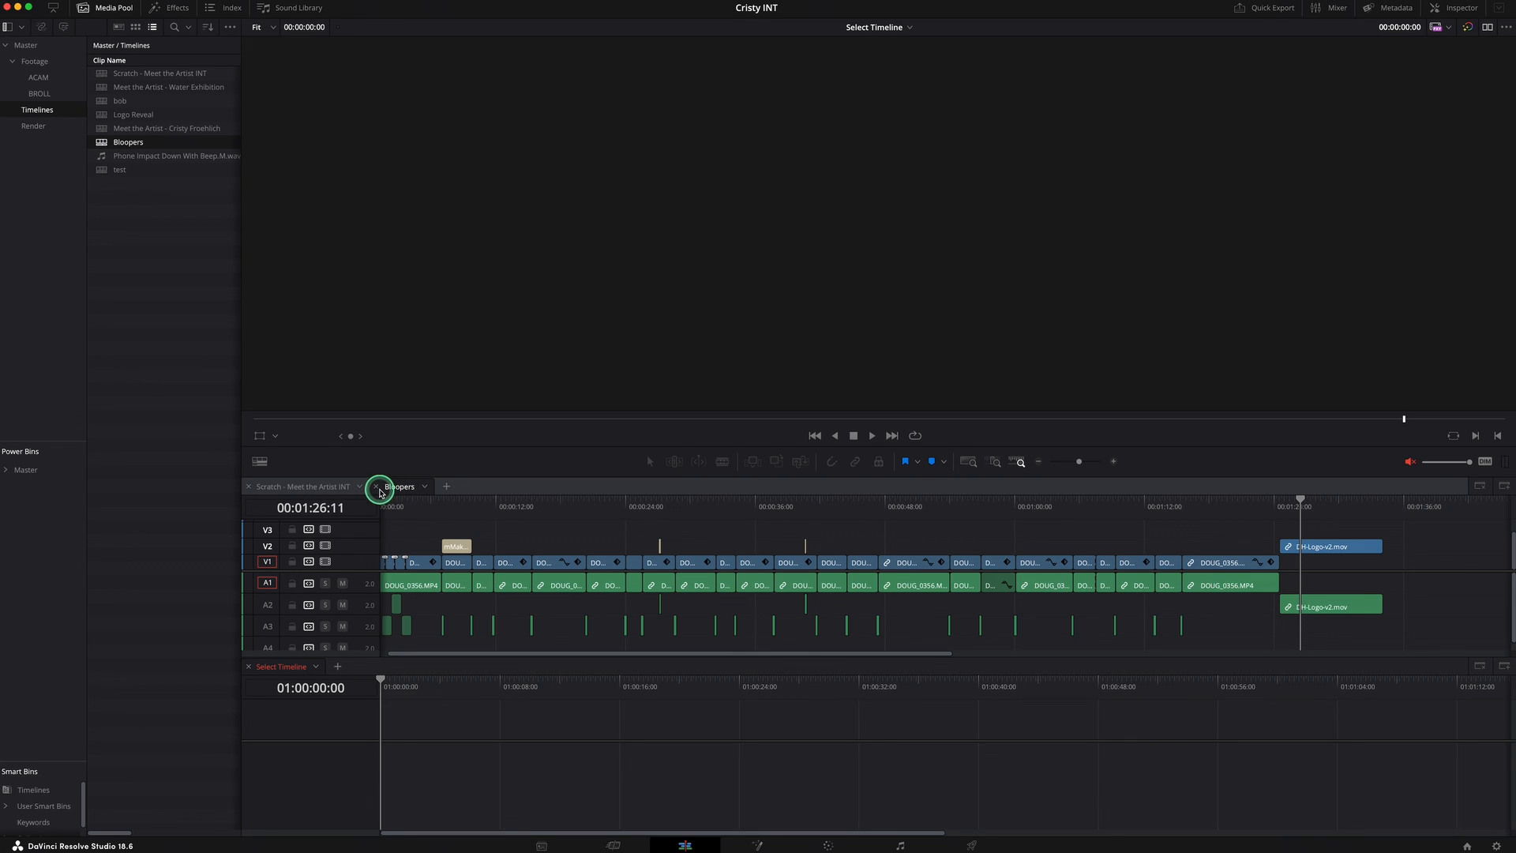
# Step: Keep Bloopers in the viewer and load the empty 'test' timeline into the lower panel
pyautogui.click(399, 486)
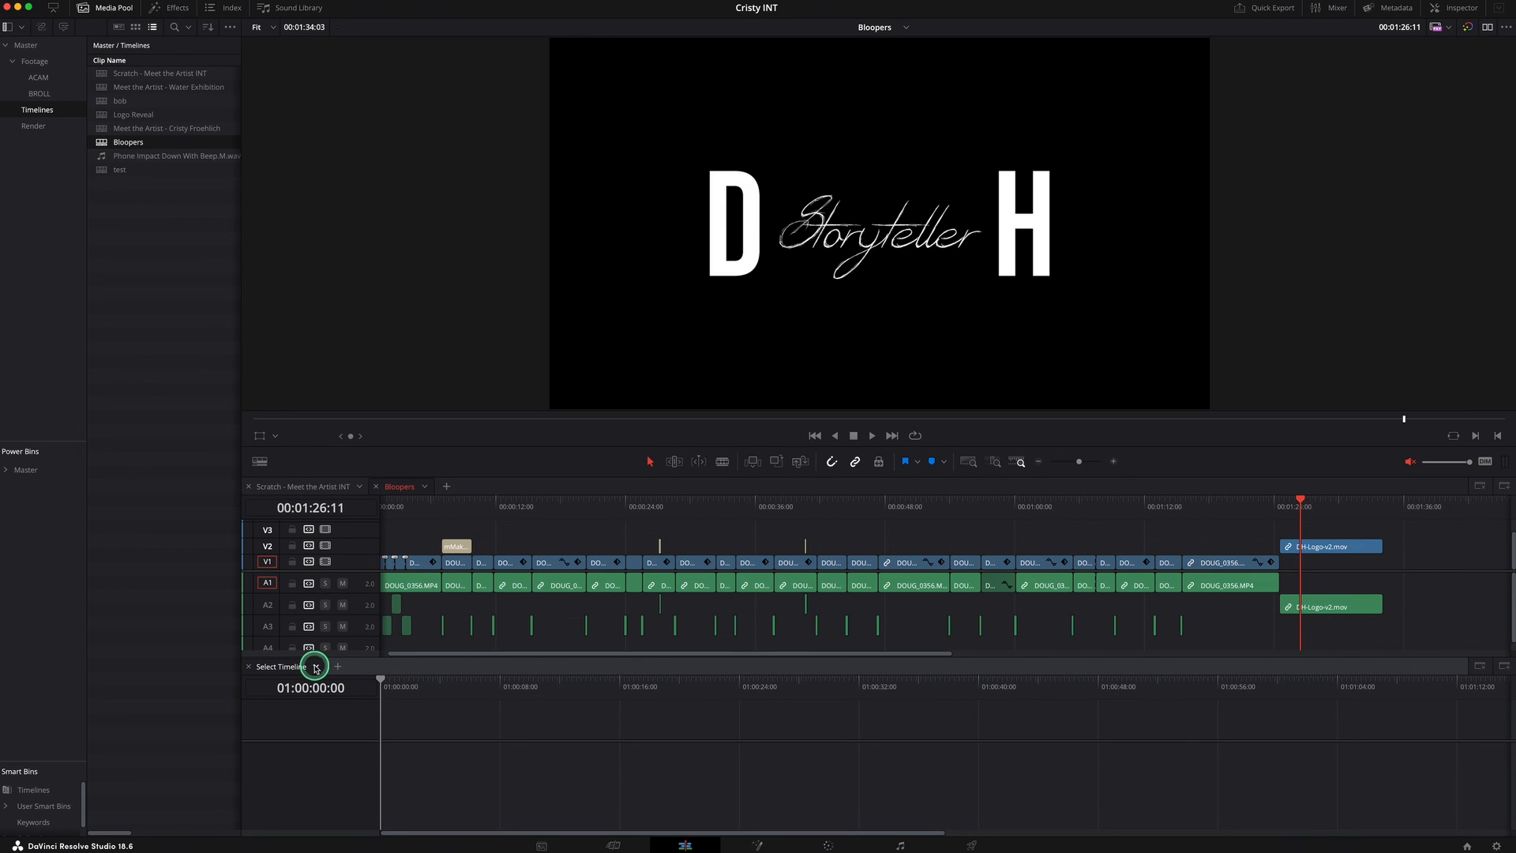
pyautogui.click(315, 666)
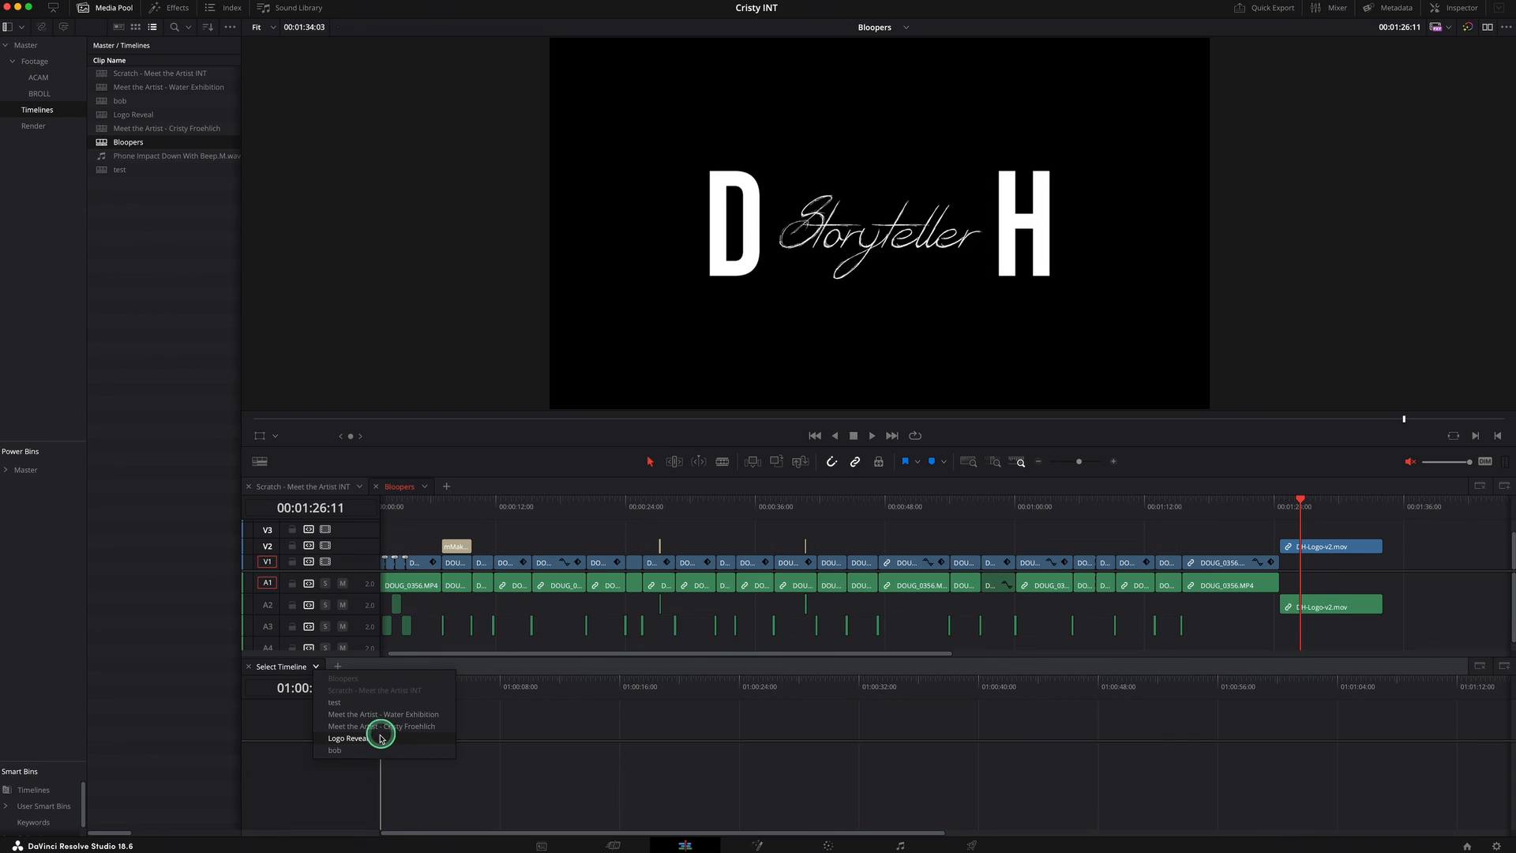
pyautogui.click(335, 703)
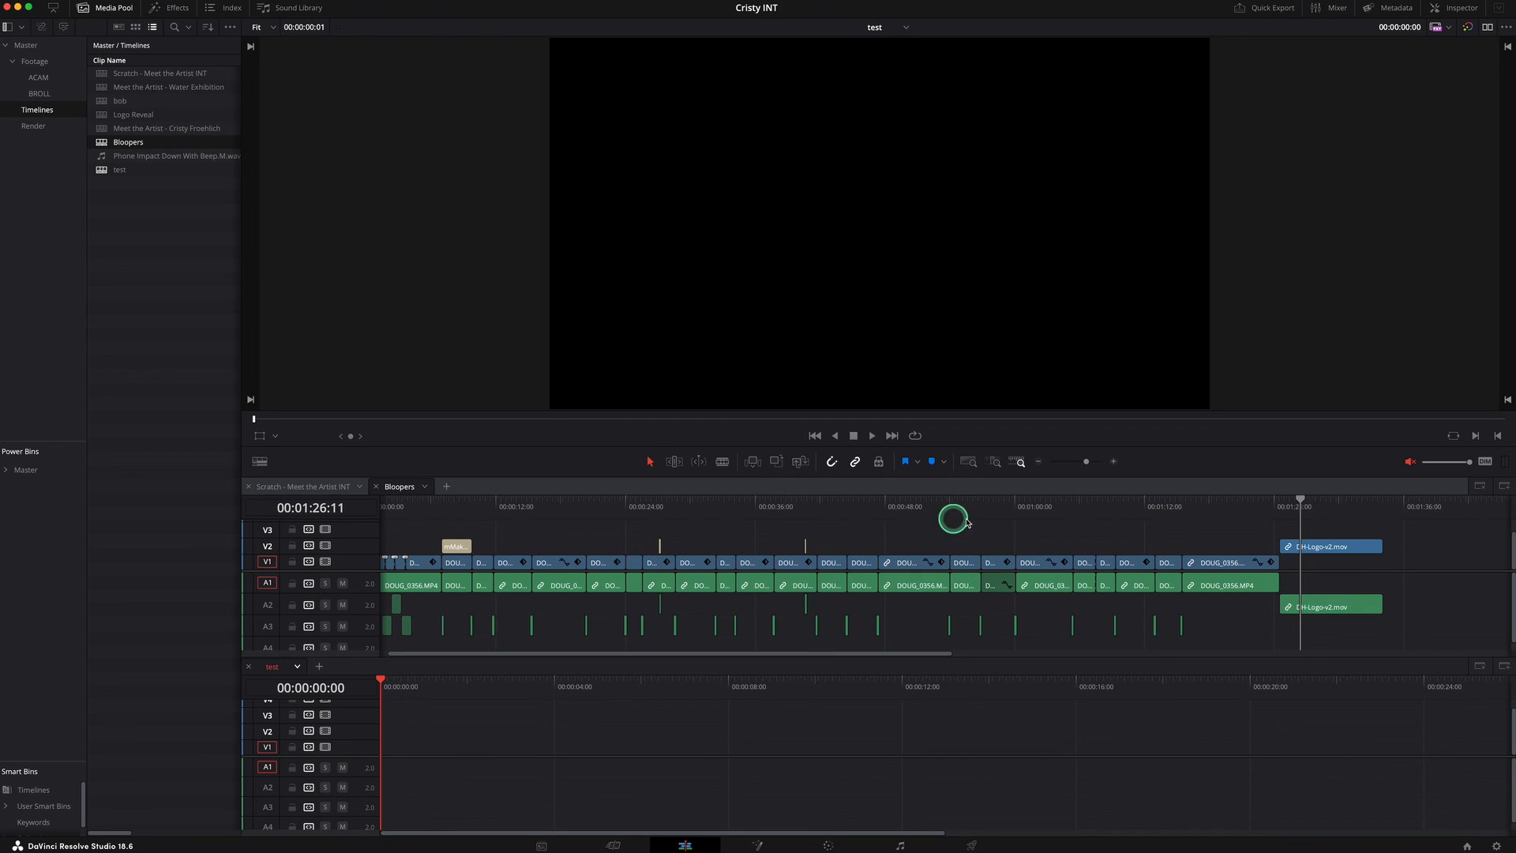
pyautogui.moveTo(1255, 496)
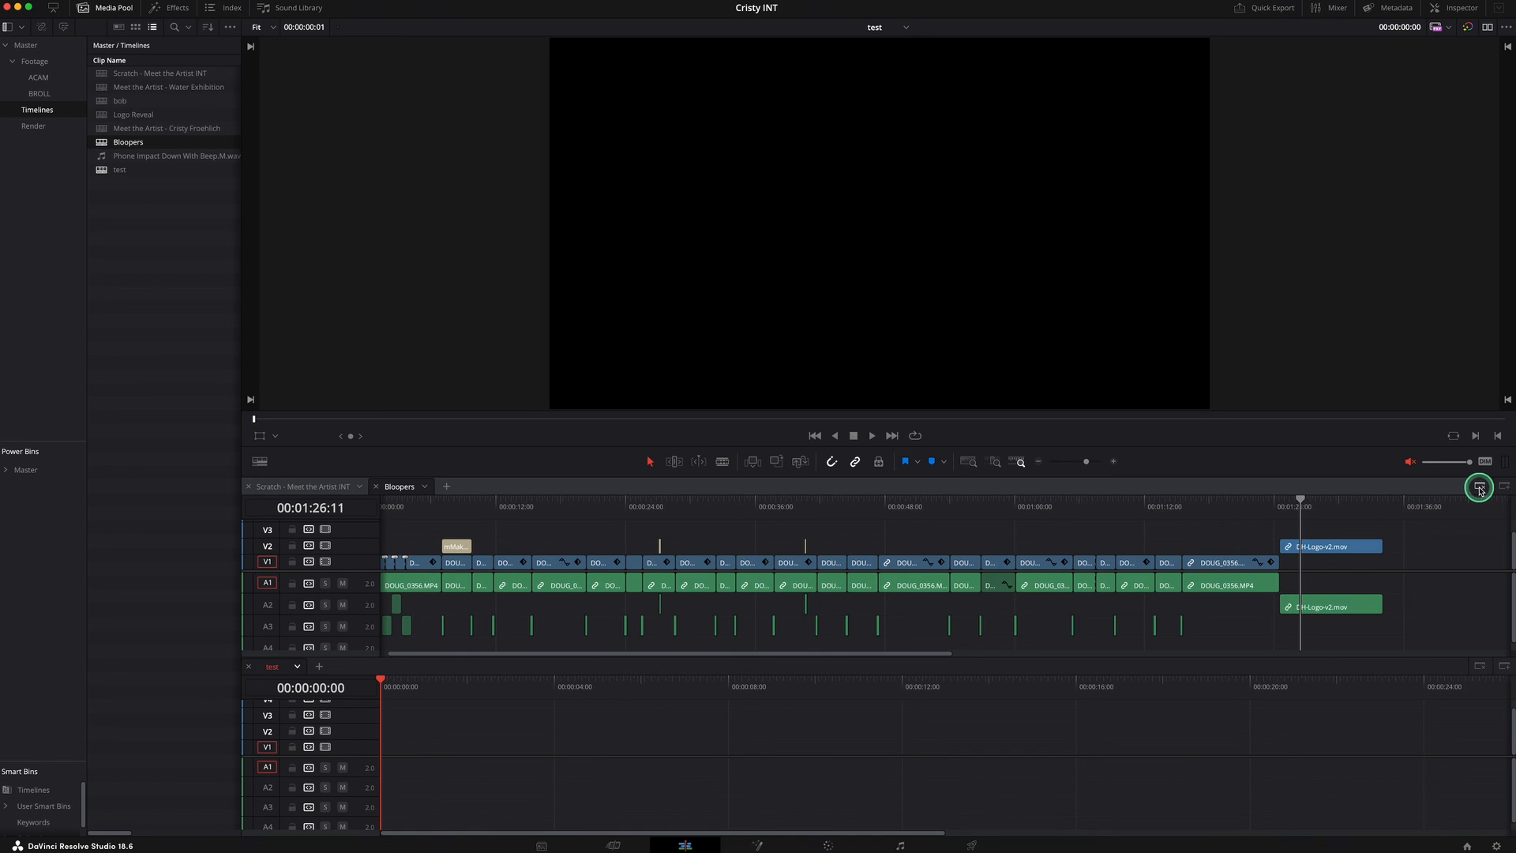
# Step: Add a third panel, loading Meet the Artist - Cristy Froehlich mid and test at bottom
pyautogui.click(1477, 486)
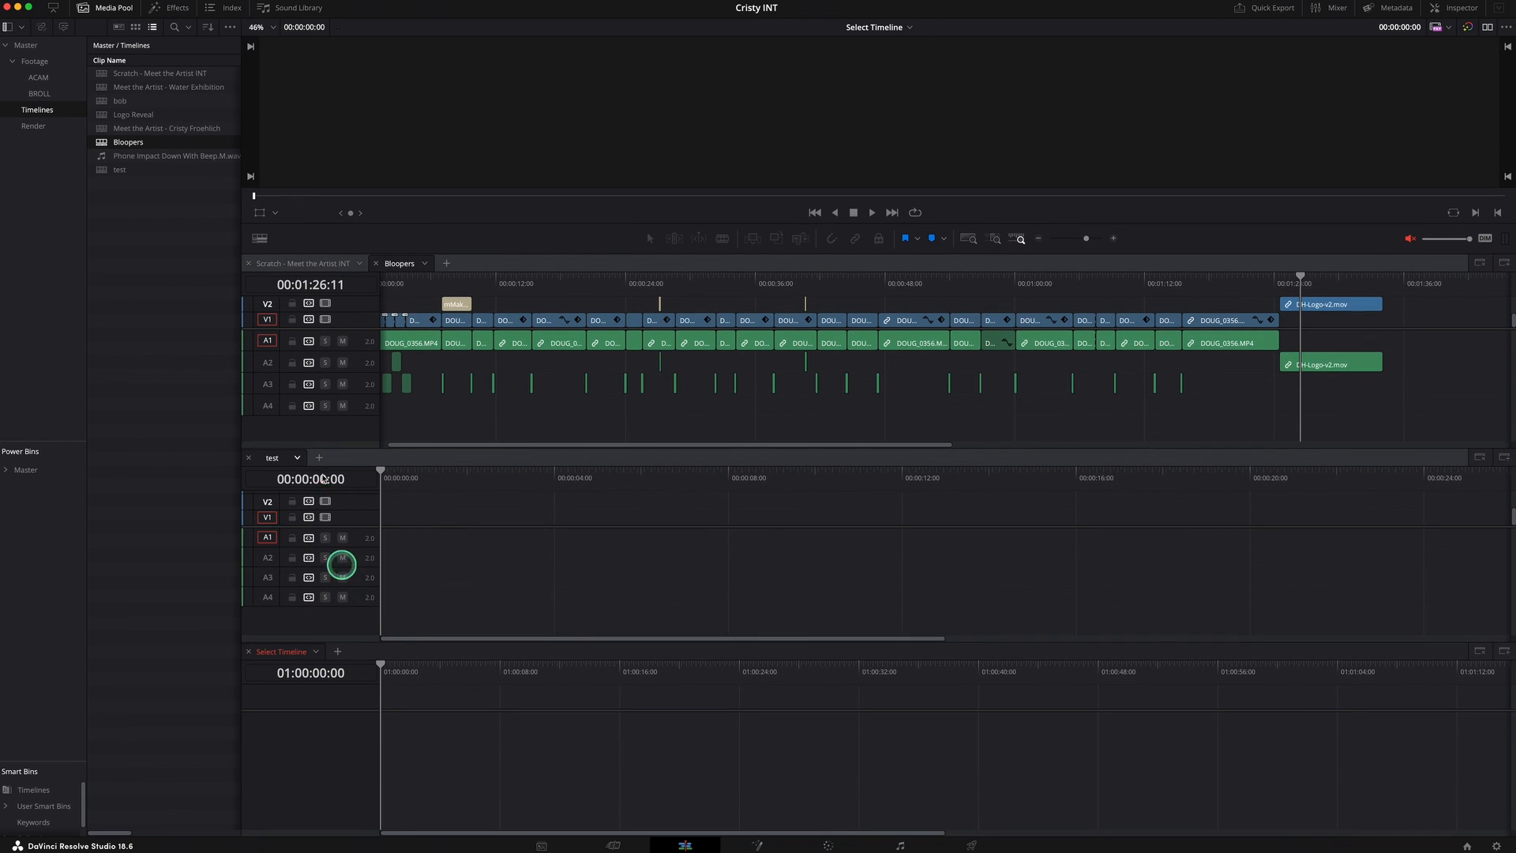
pyautogui.click(297, 457)
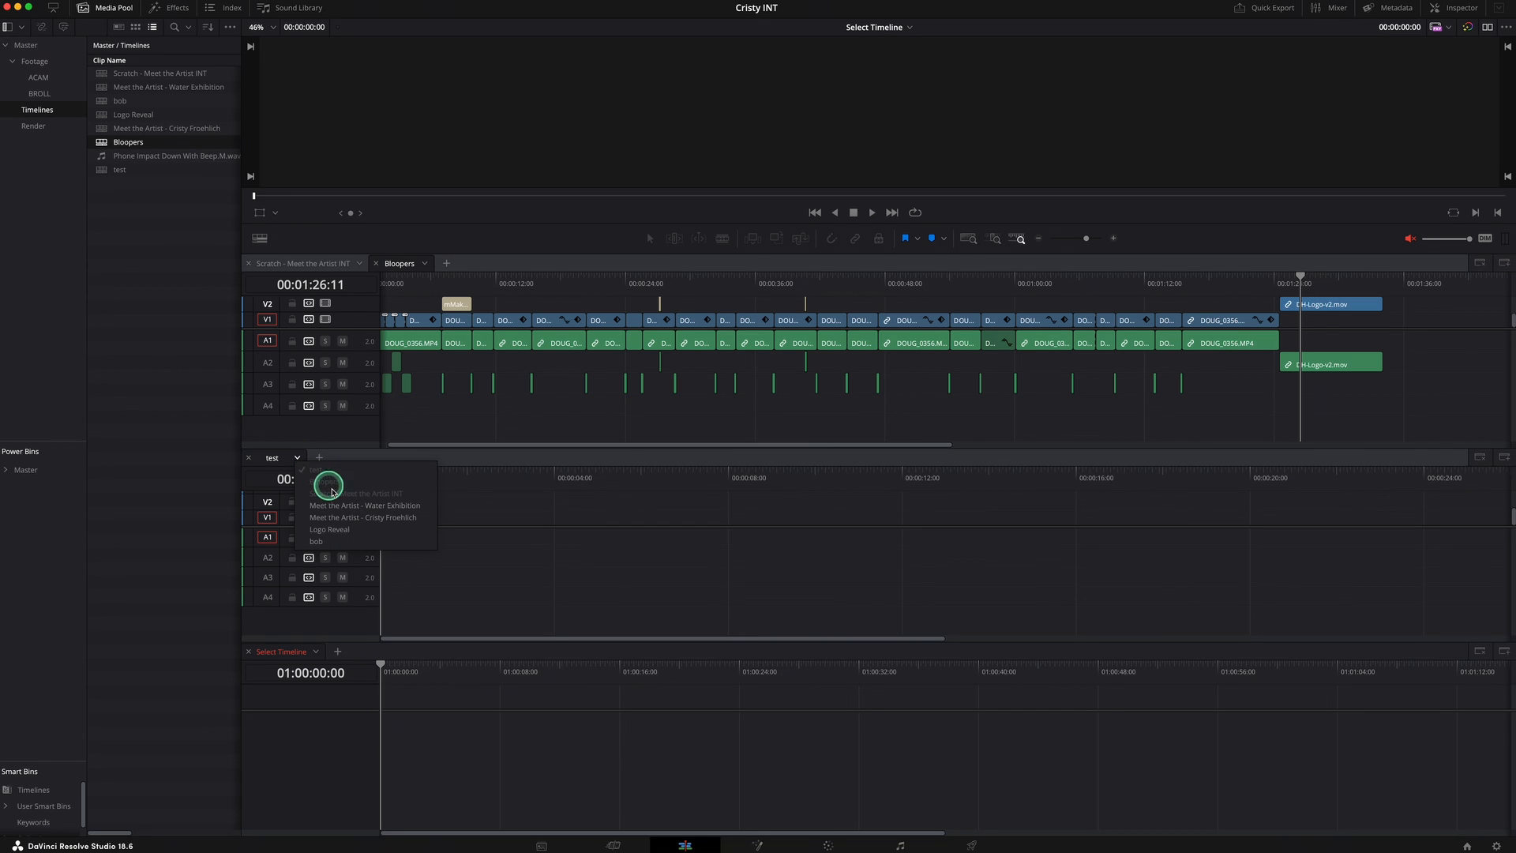
pyautogui.click(362, 517)
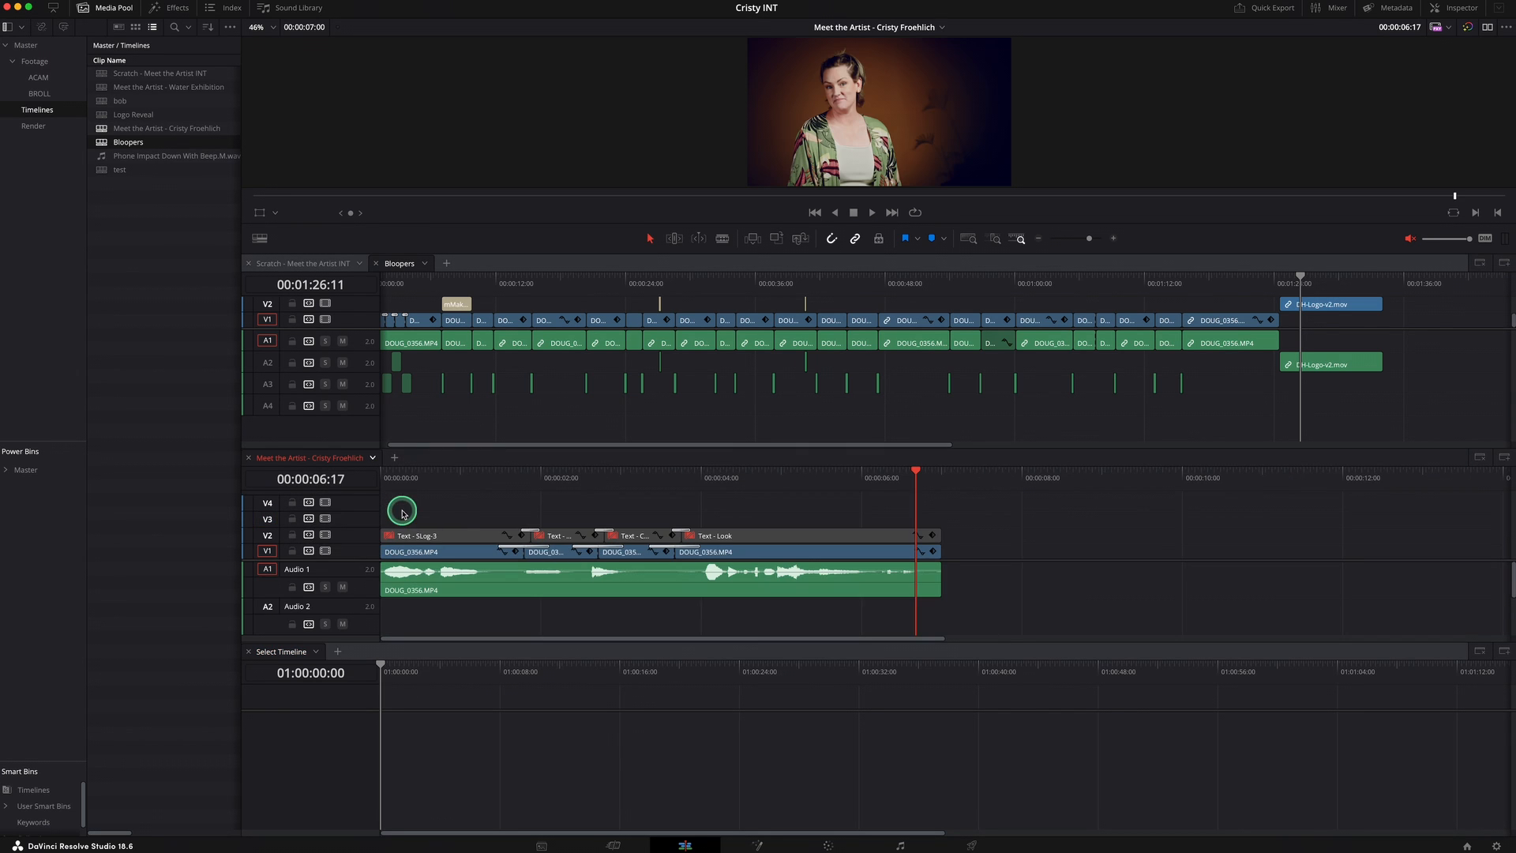
pyautogui.moveTo(432, 537)
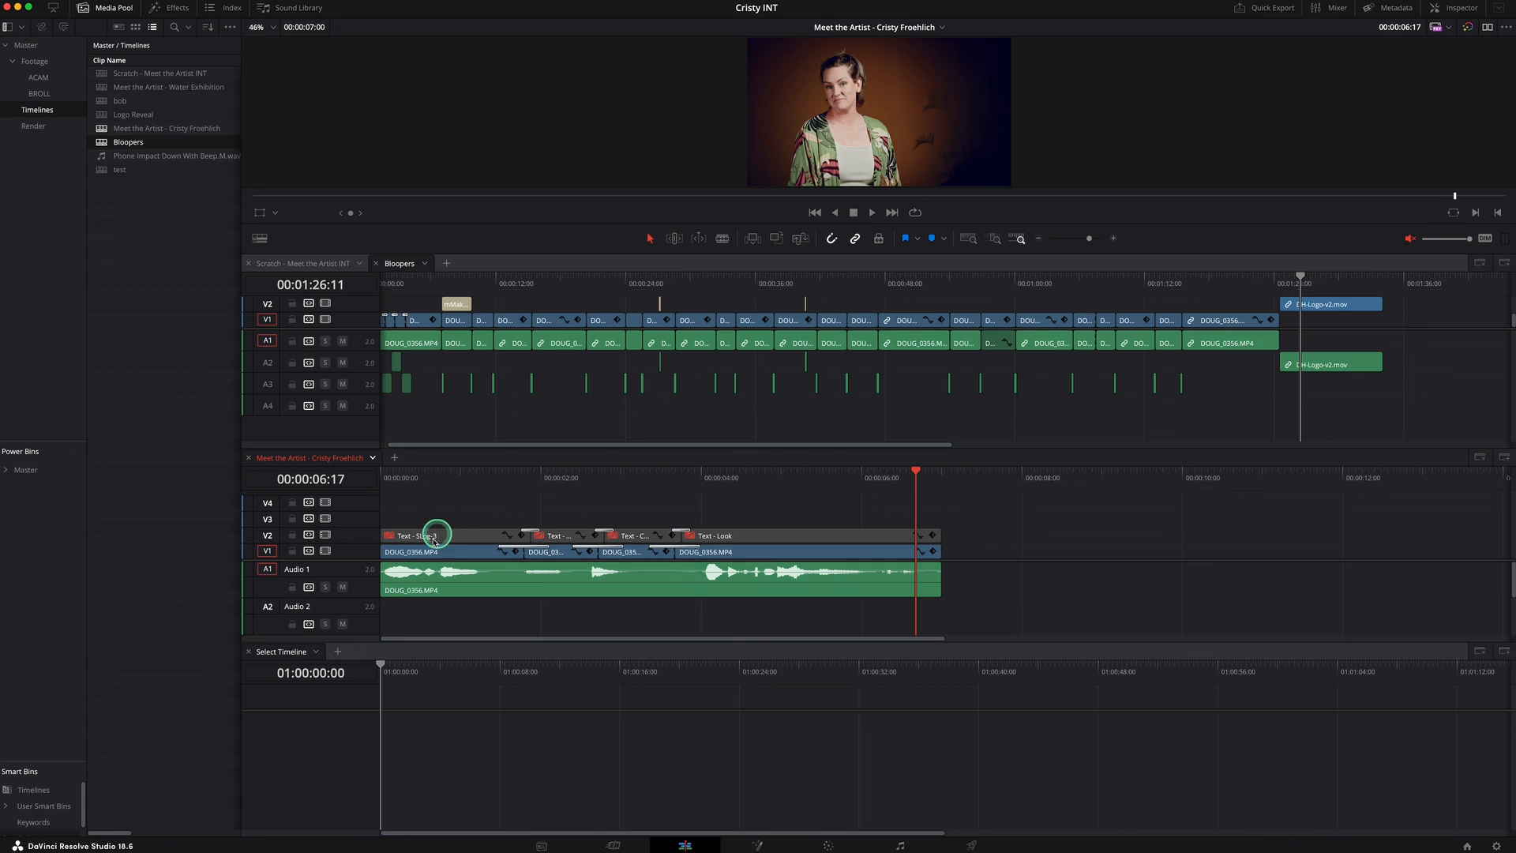
pyautogui.click(311, 652)
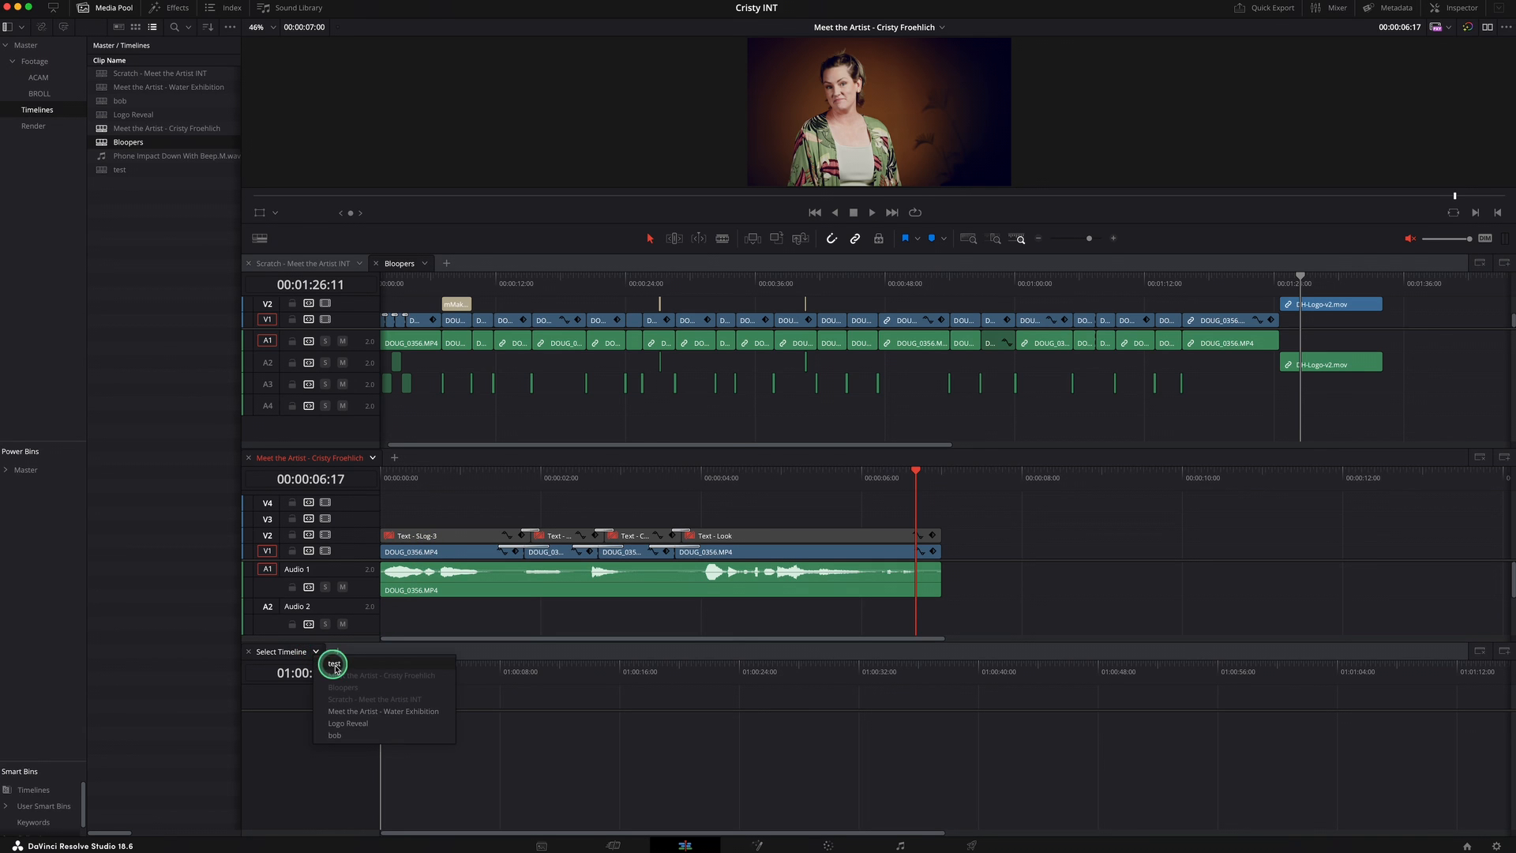
pyautogui.click(334, 664)
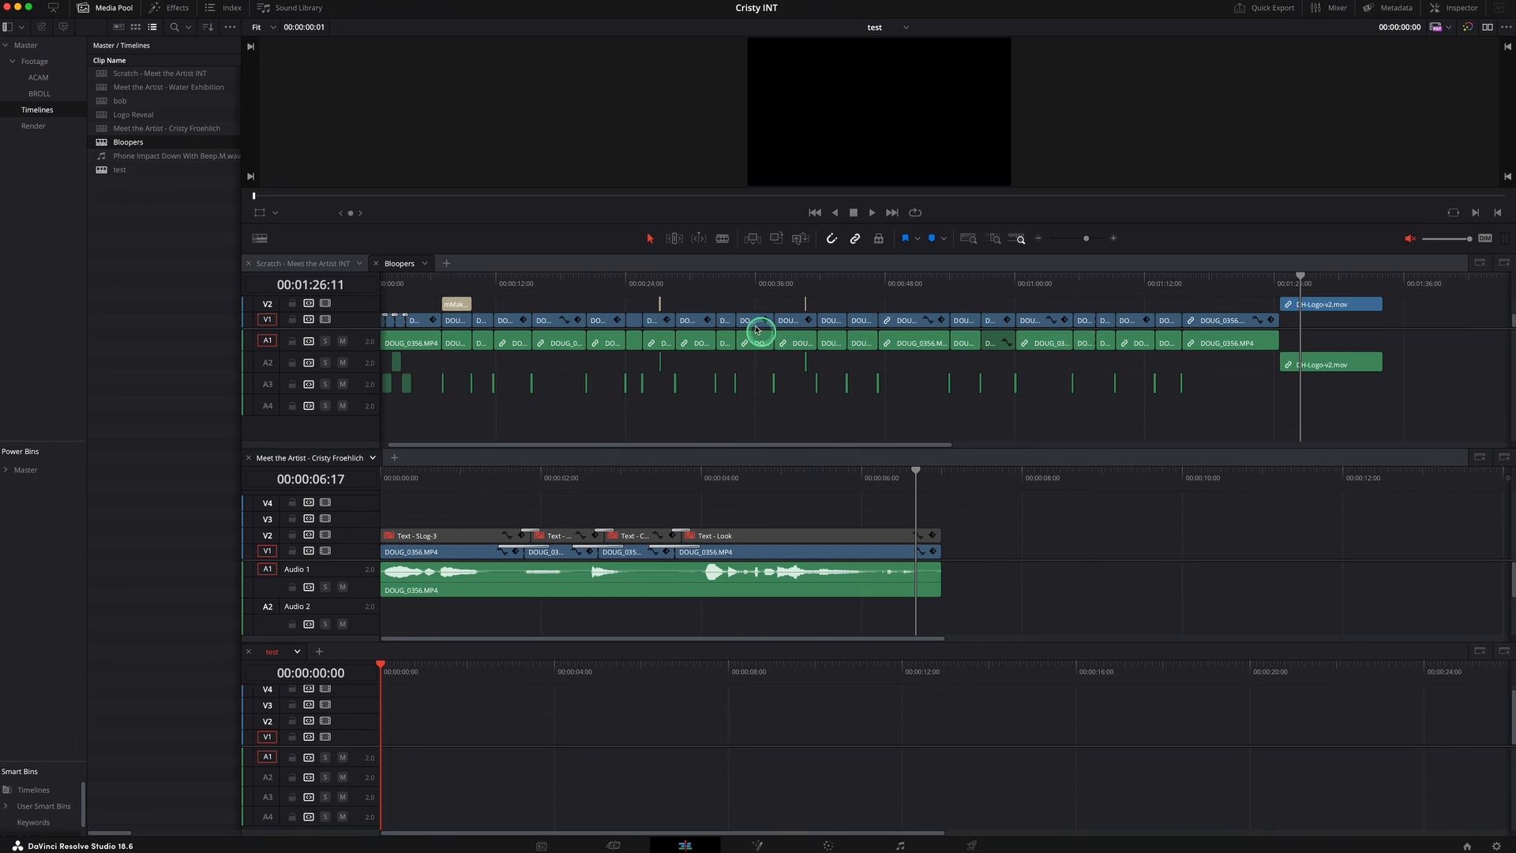
# Step: Make the Bloopers panel active and move its playhead to about 30 seconds
pyautogui.click(700, 282)
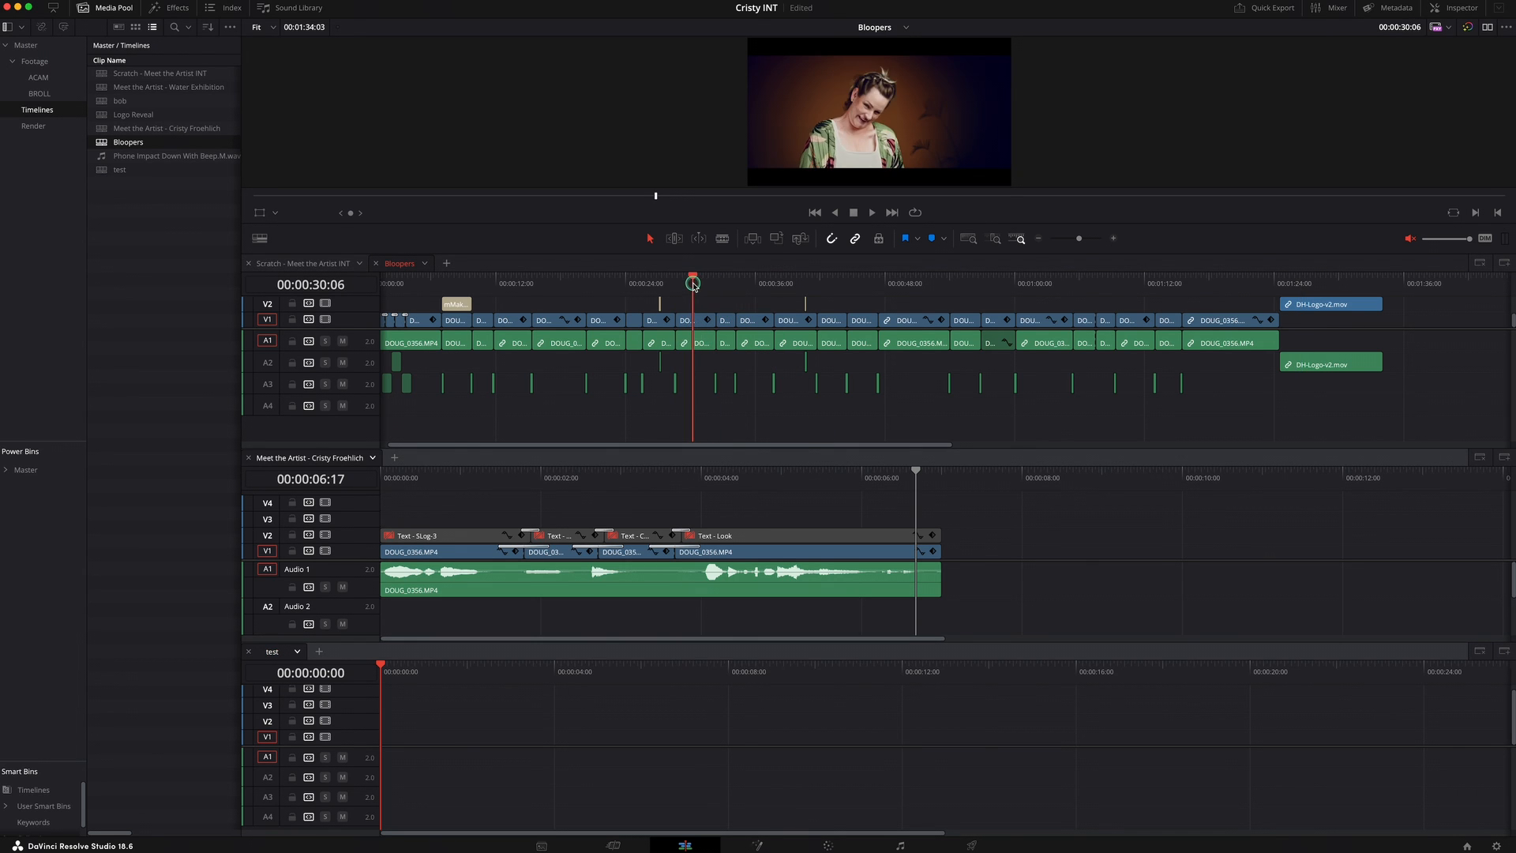
pyautogui.click(726, 300)
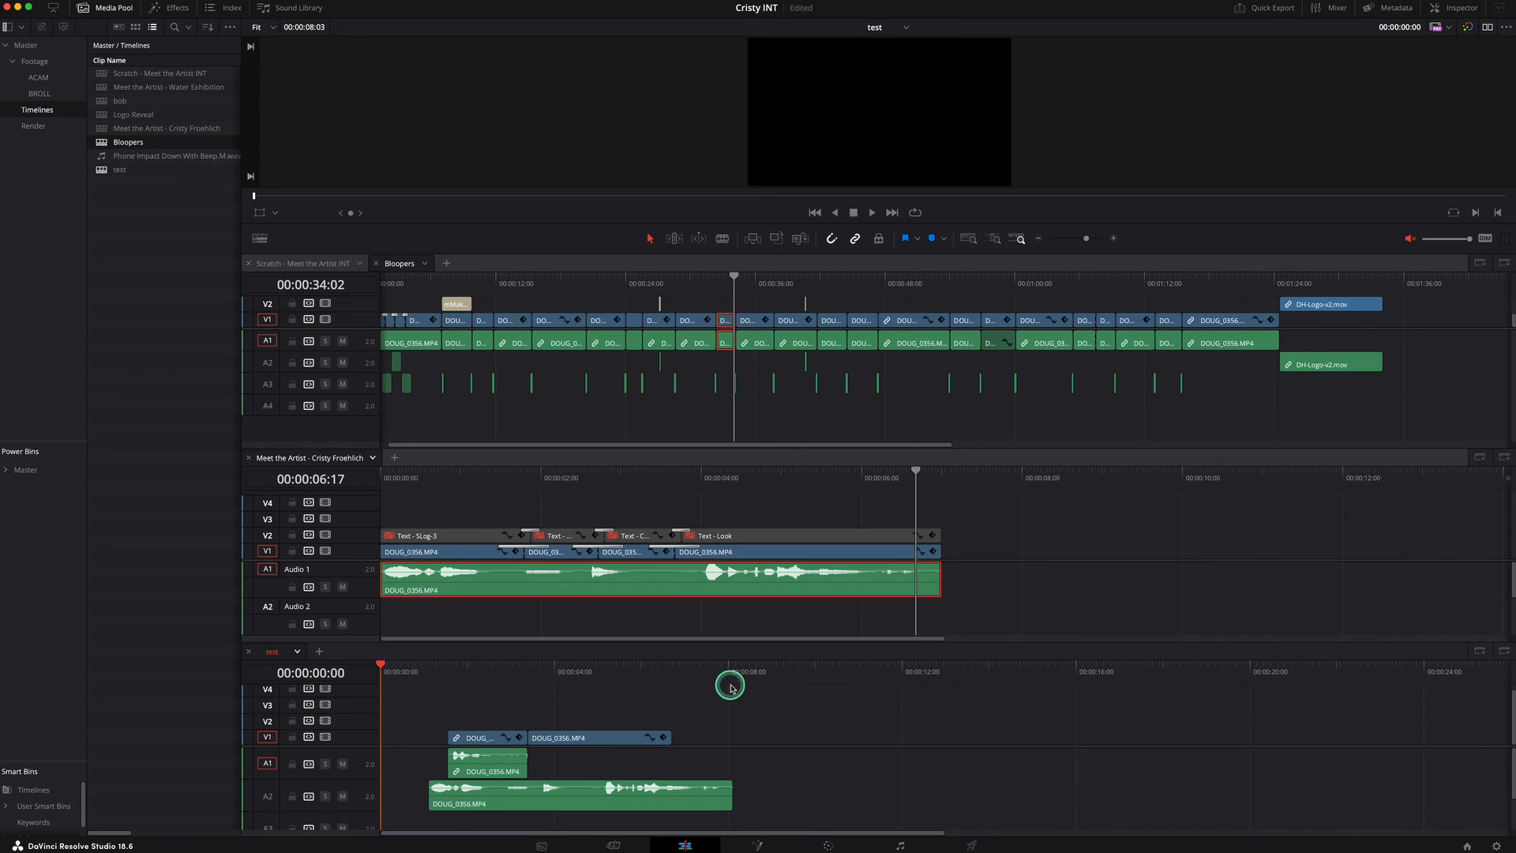
pyautogui.moveTo(972, 673)
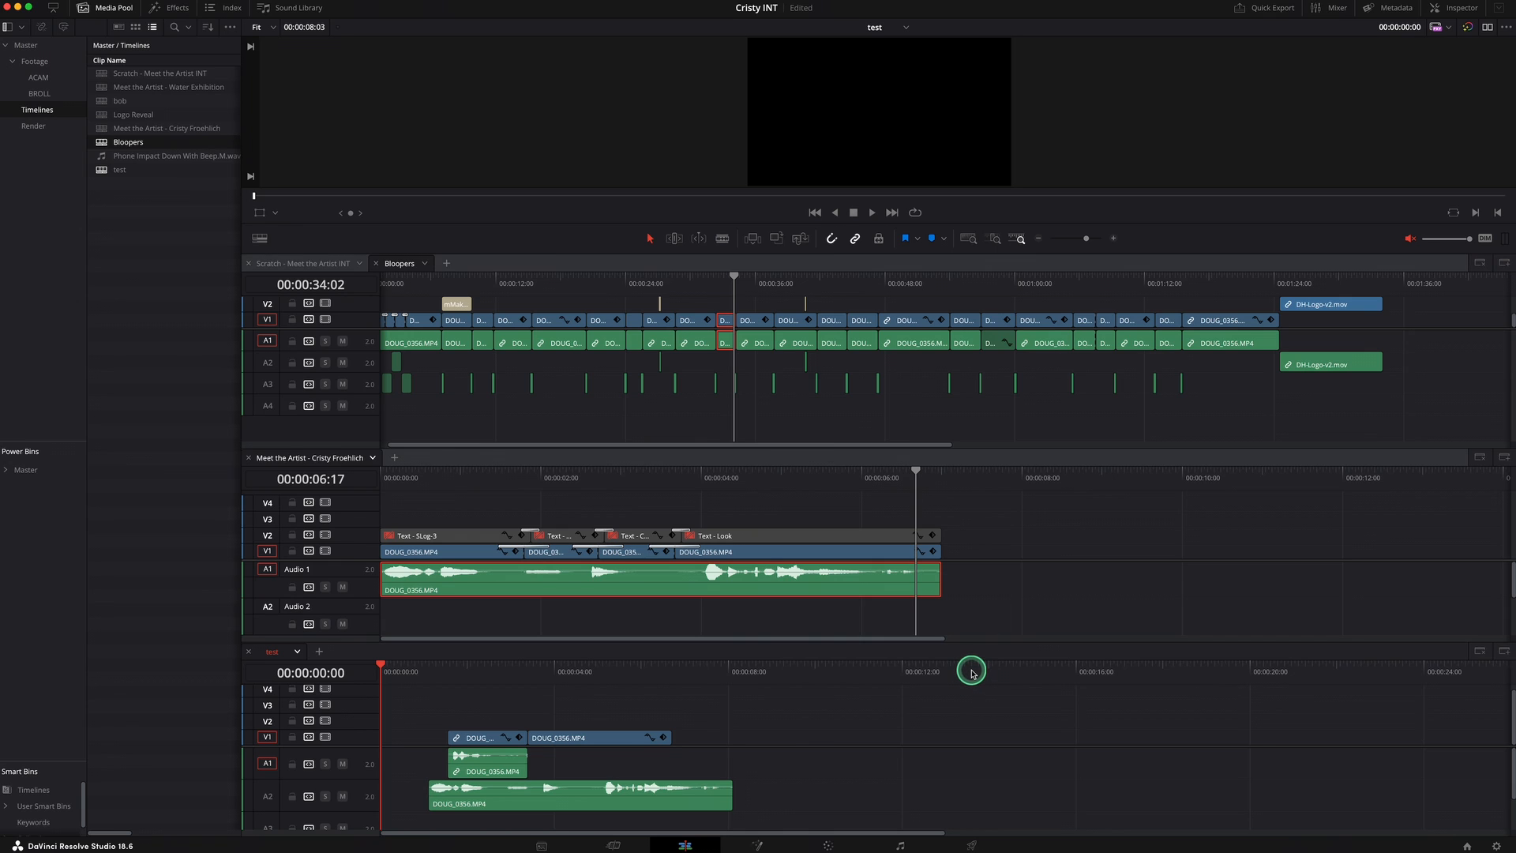
pyautogui.moveTo(974, 670)
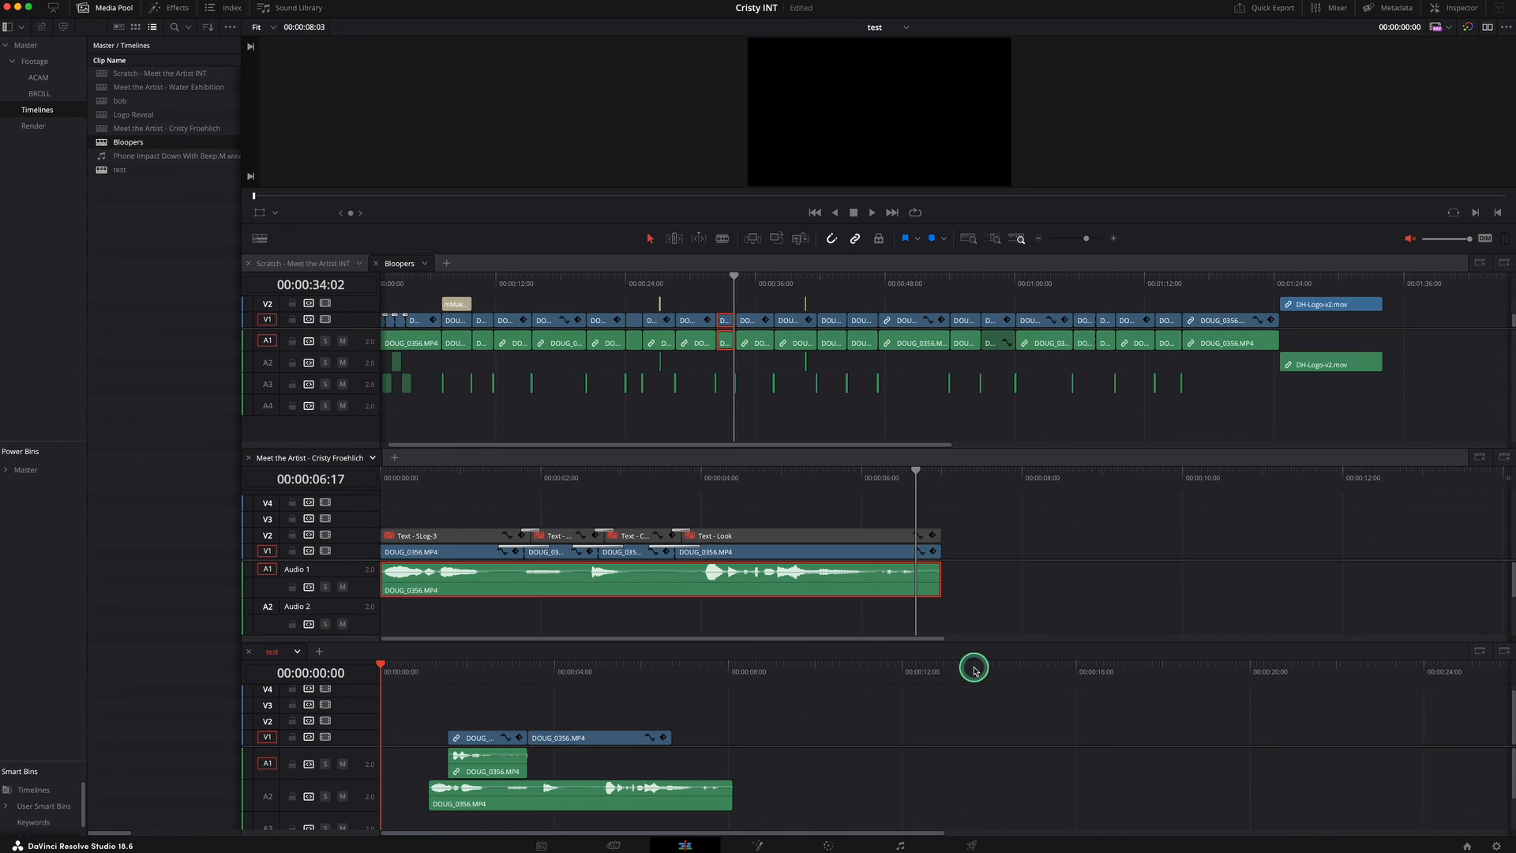
pyautogui.moveTo(1149, 580)
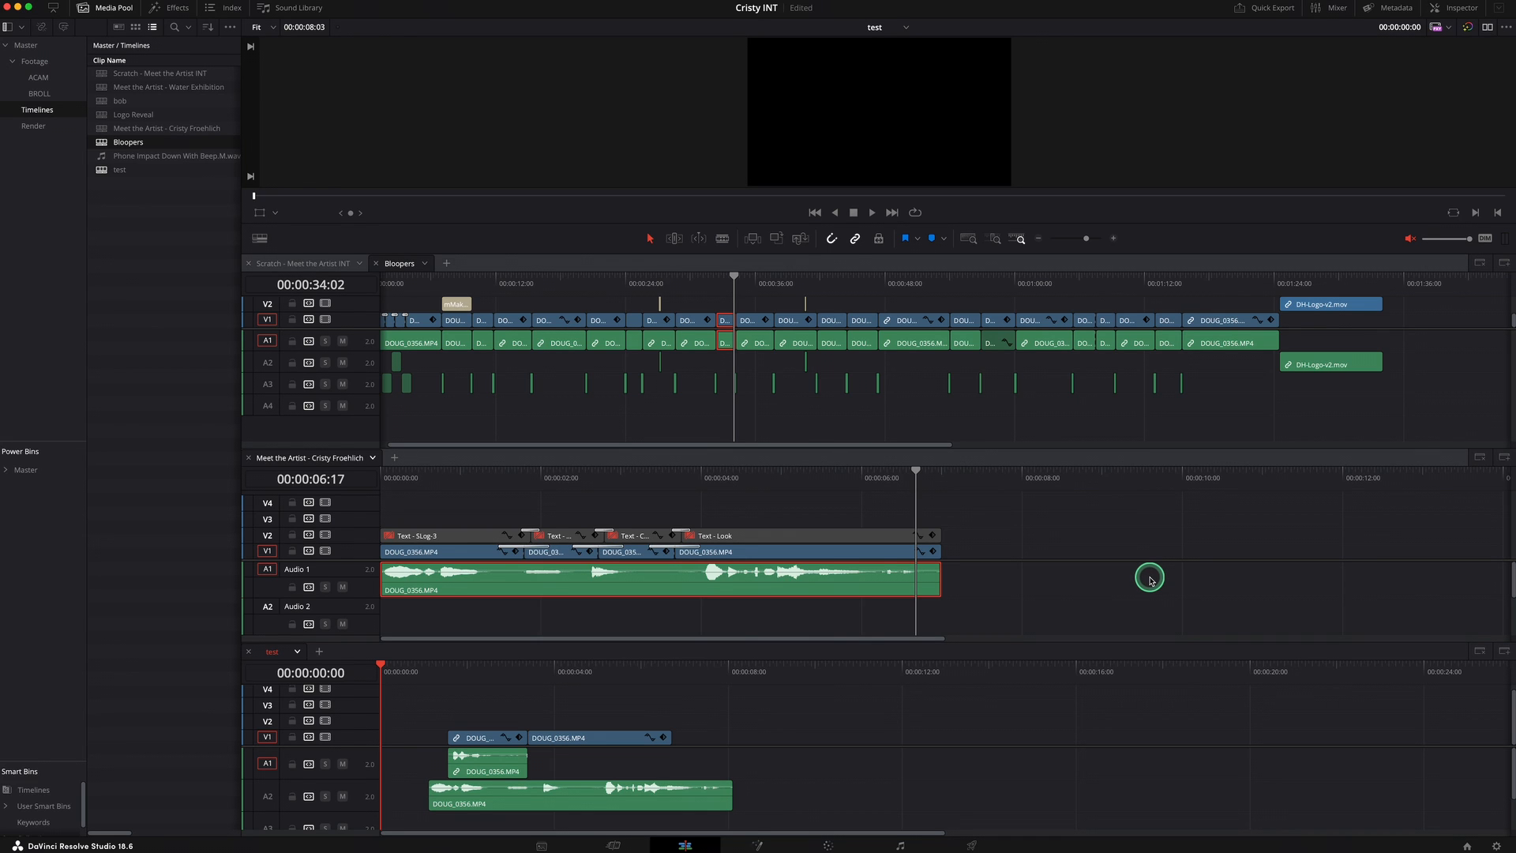
pyautogui.moveTo(1343, 535)
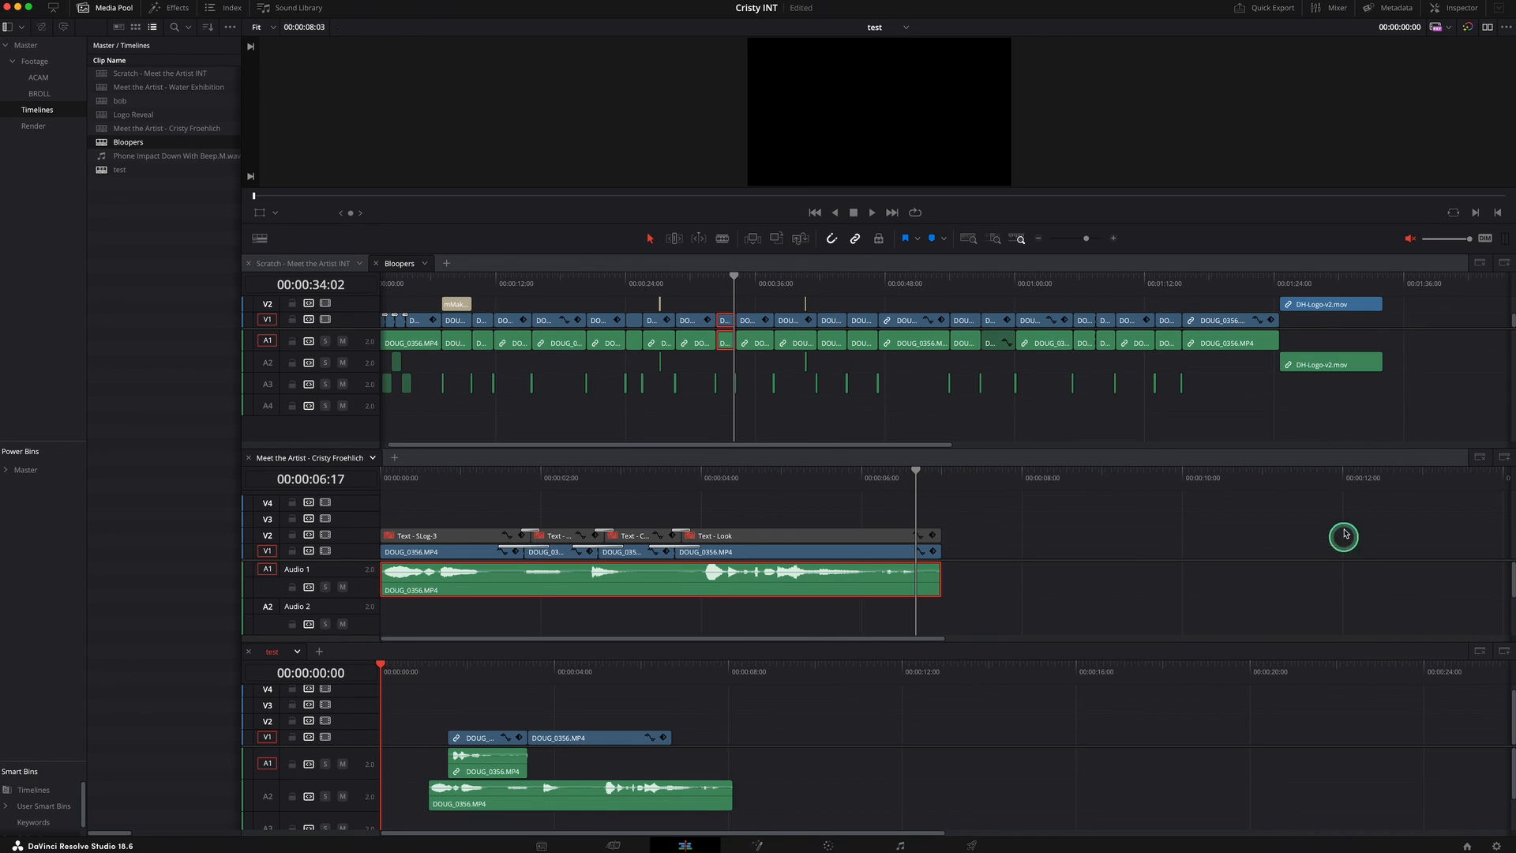
pyautogui.moveTo(1329, 583)
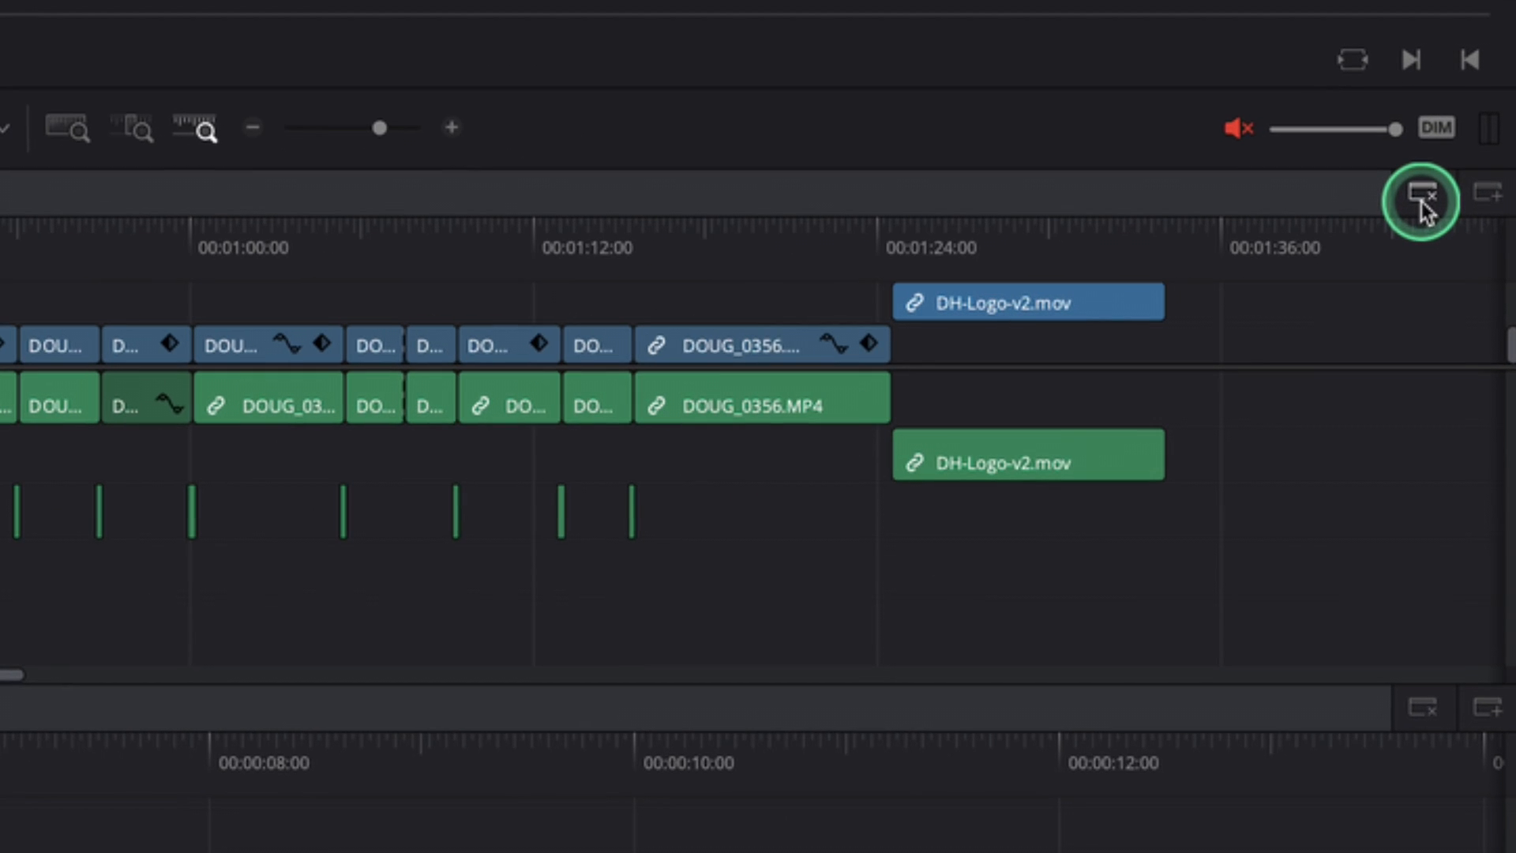
# Step: Close the extra panels and load Meet the Artist - Water Exhibition into the empty tab
pyautogui.click(1422, 198)
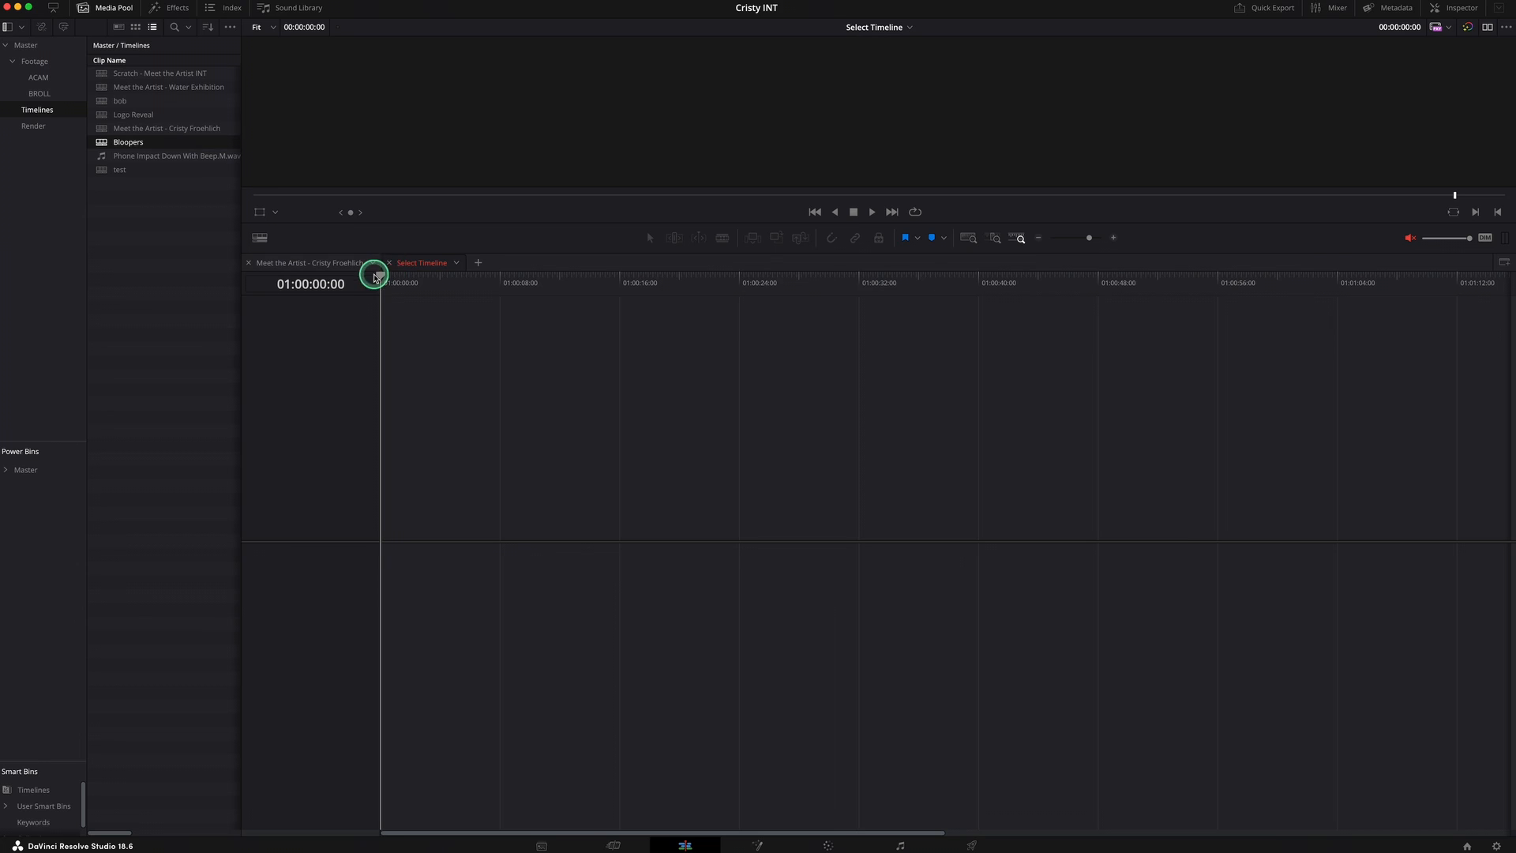
pyautogui.click(455, 262)
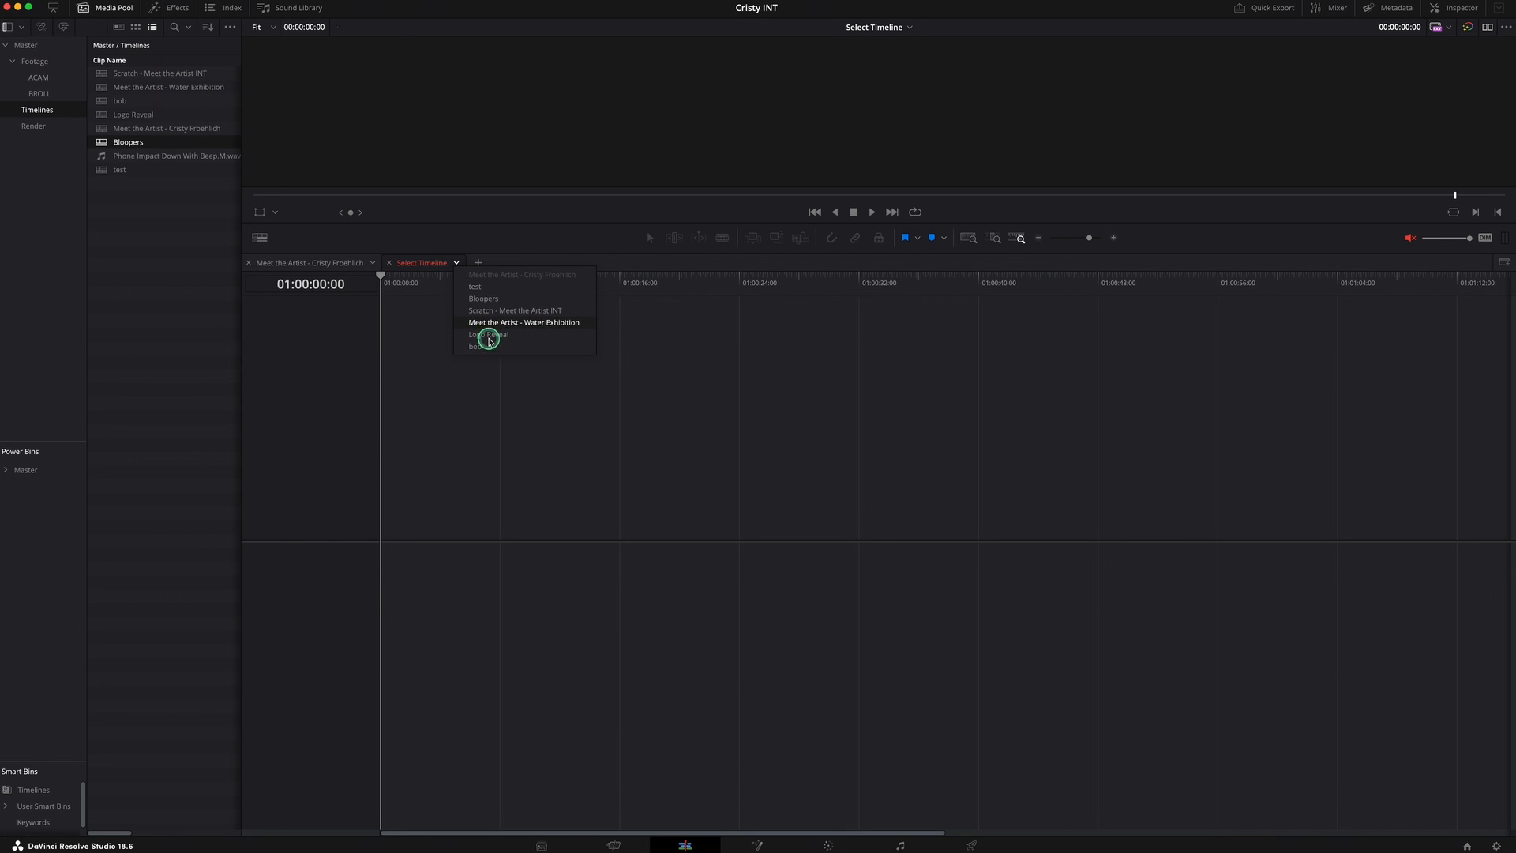
pyautogui.click(523, 322)
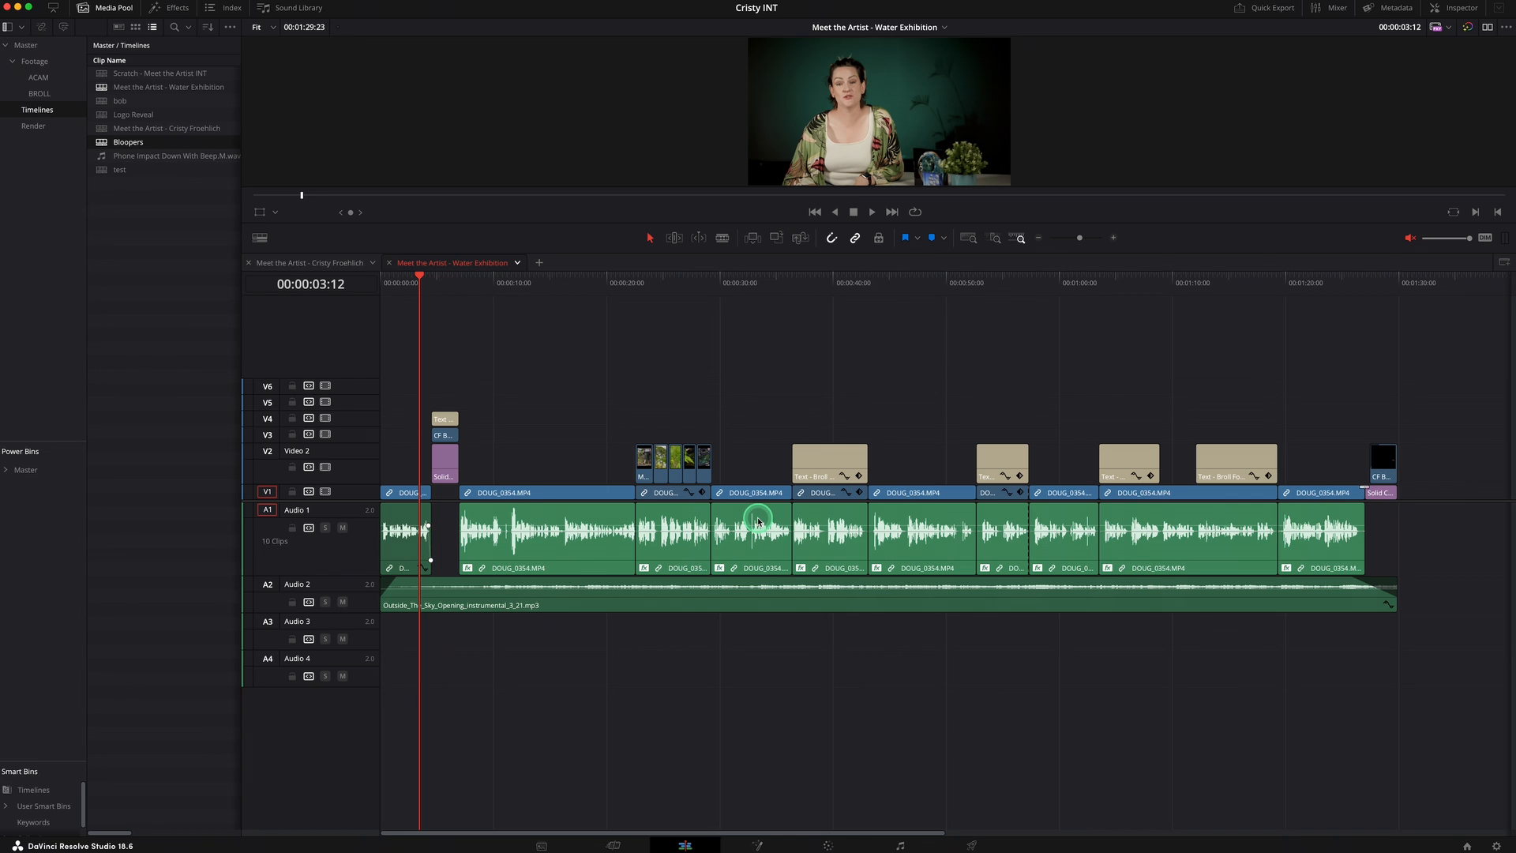